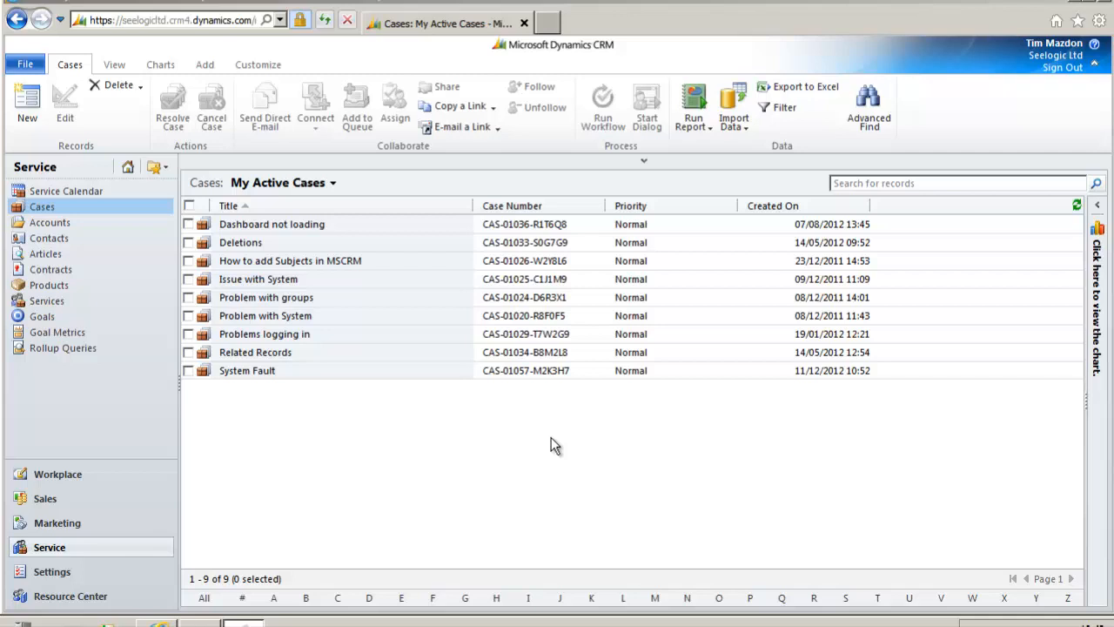
mouse_move(546, 442)
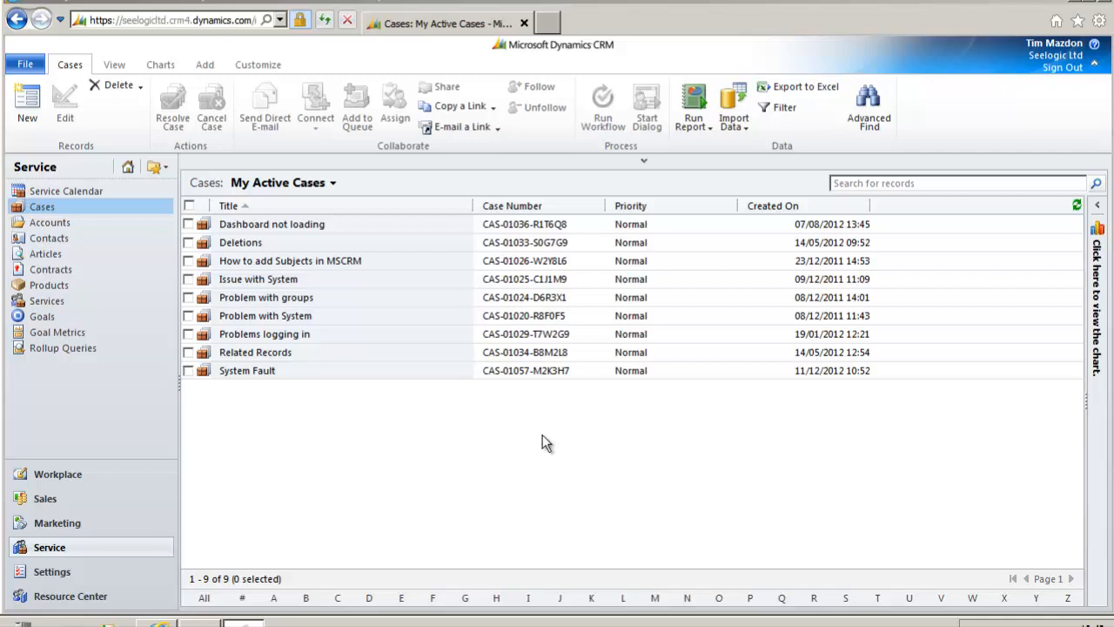
mouse_move(247, 369)
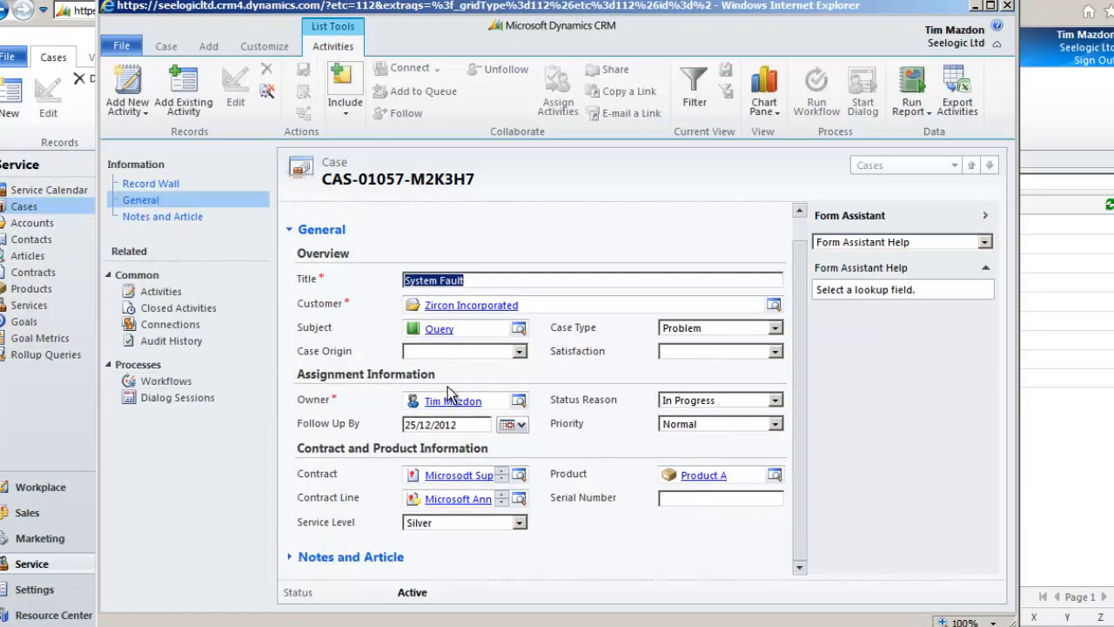
left_click(166, 46)
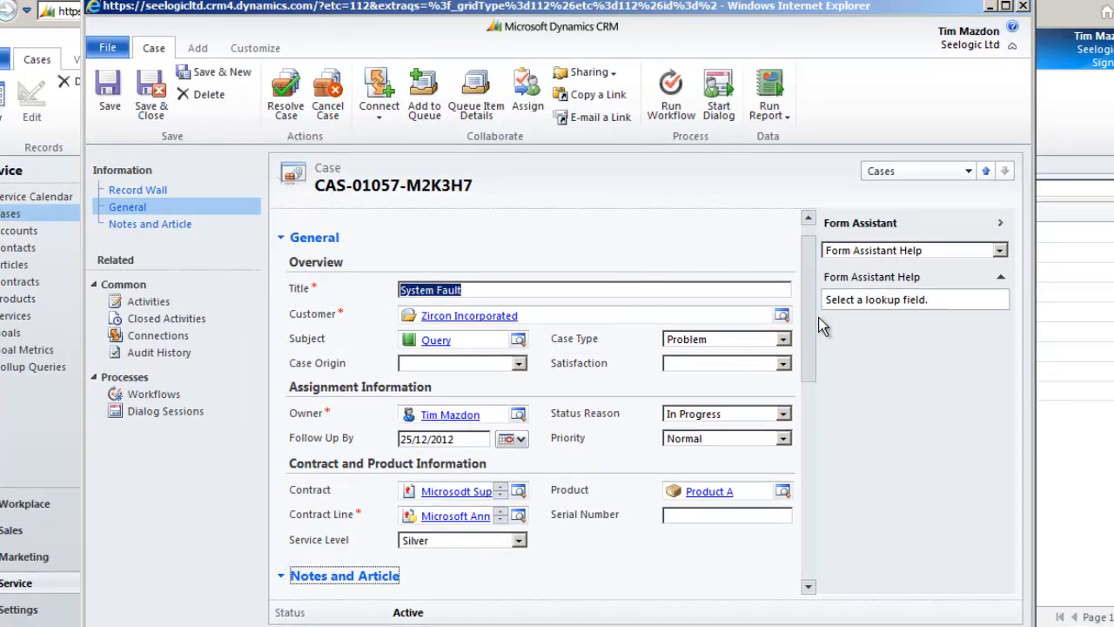
scroll("down", 3)
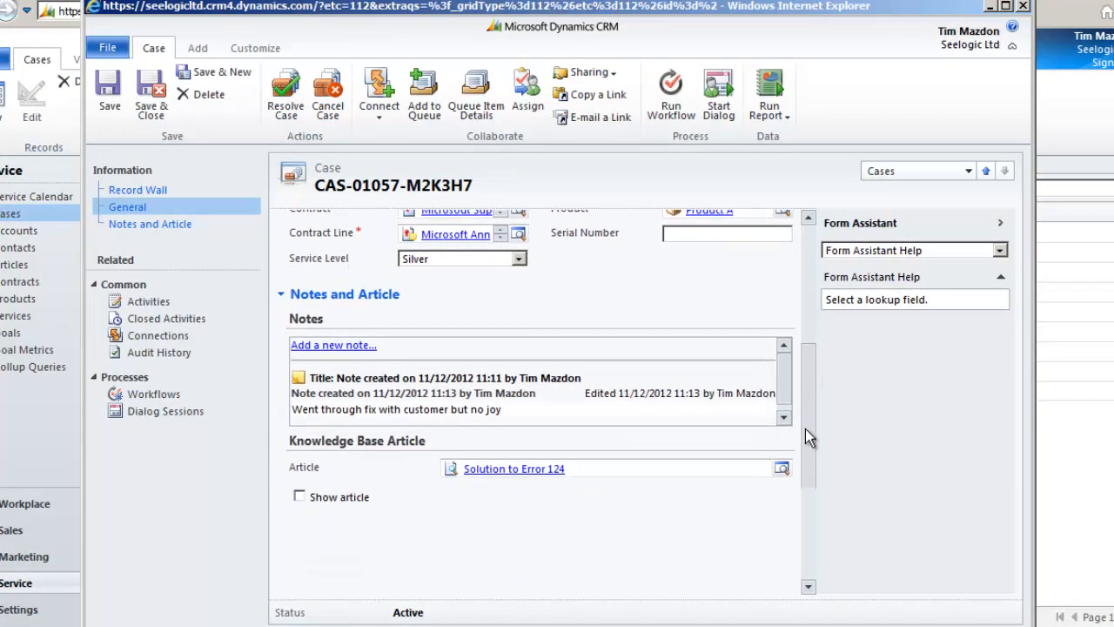
scroll("down", 3)
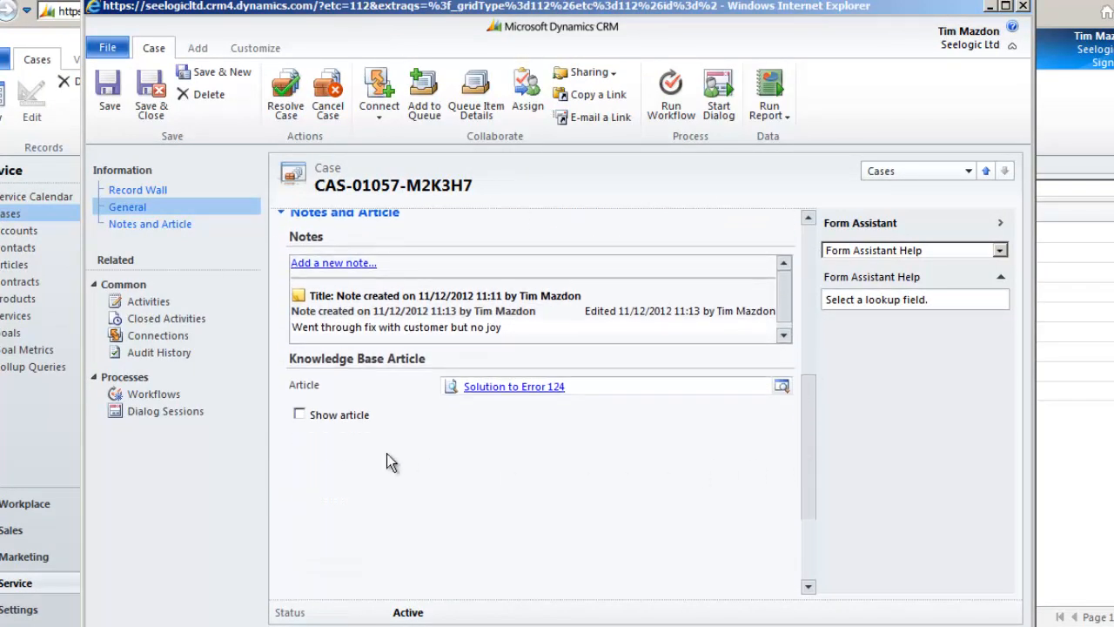
left_click(299, 414)
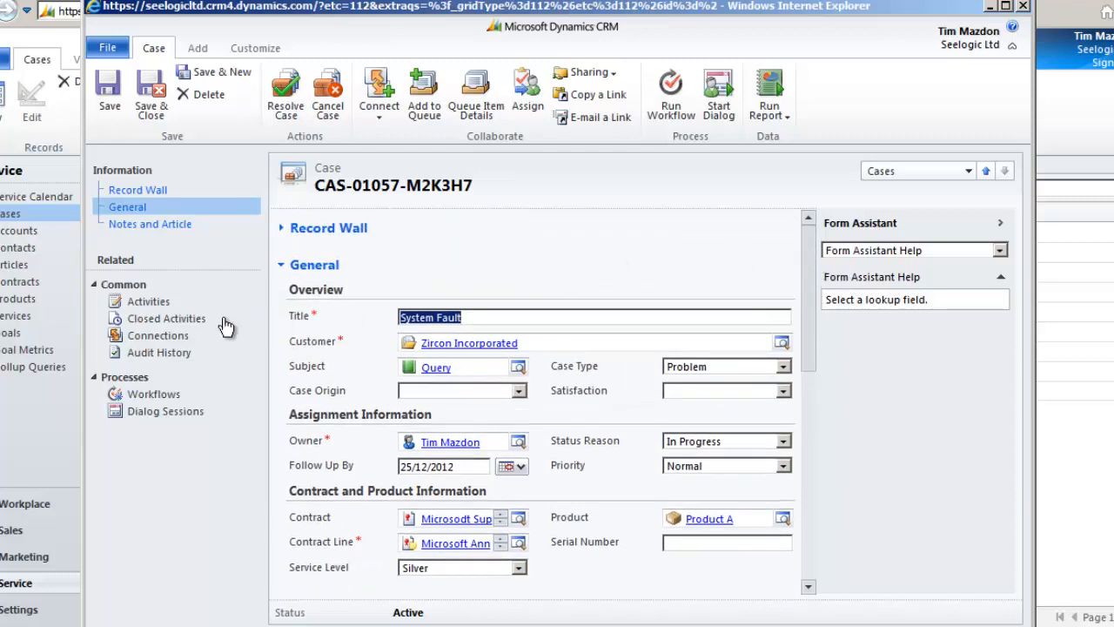
Step: Show the case's closed activities and review the completed System fault phone call
left_click(167, 317)
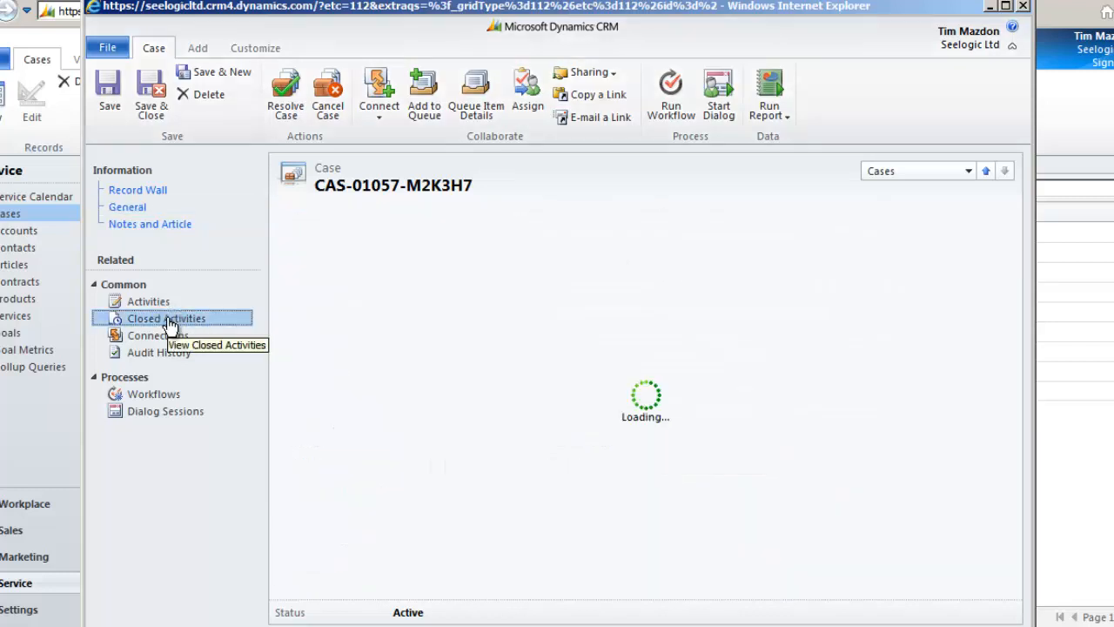
left_click(165, 317)
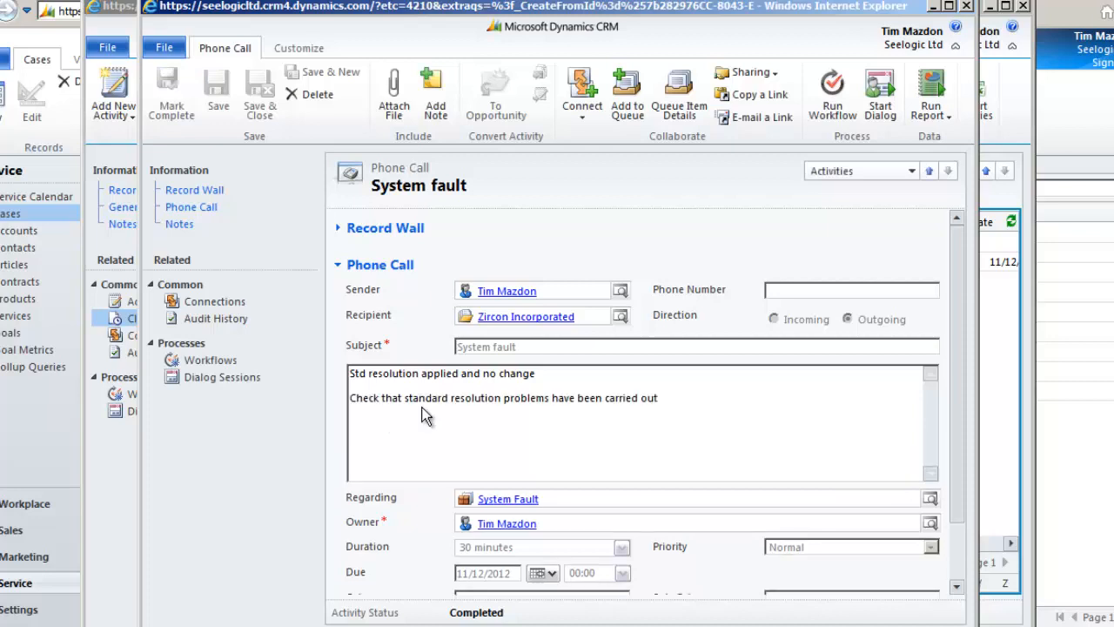
mouse_move(821, 311)
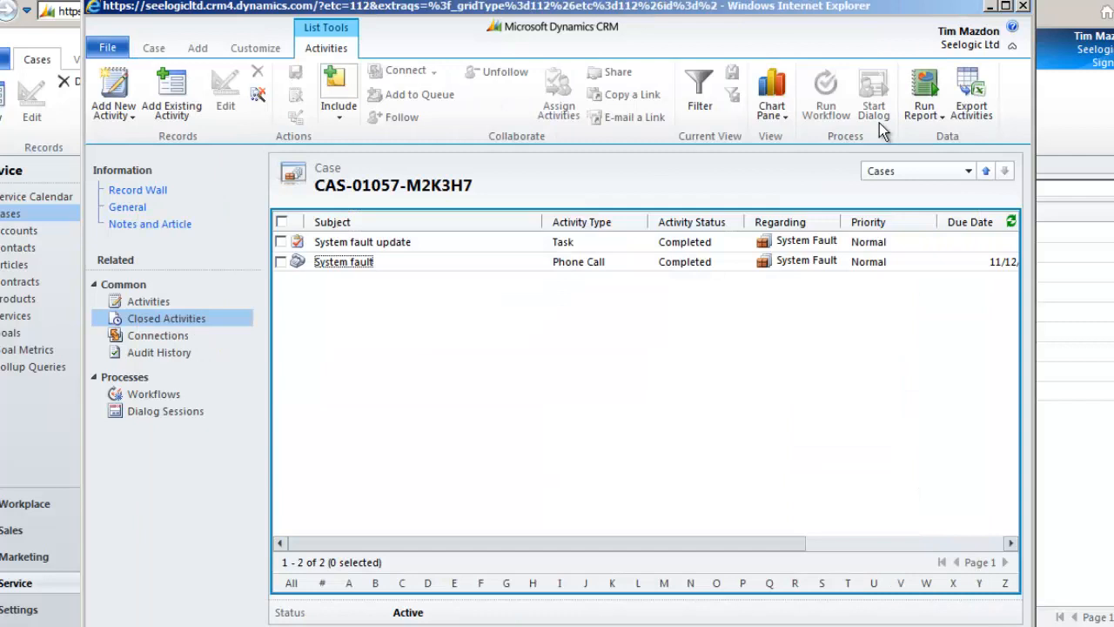
mouse_move(518, 326)
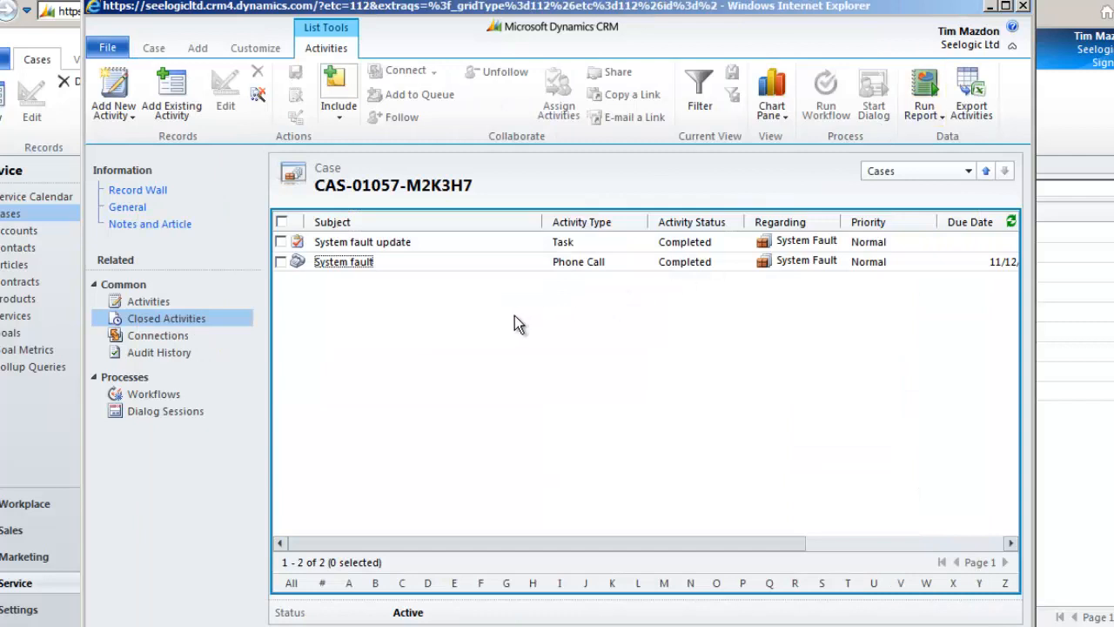
mouse_move(363, 242)
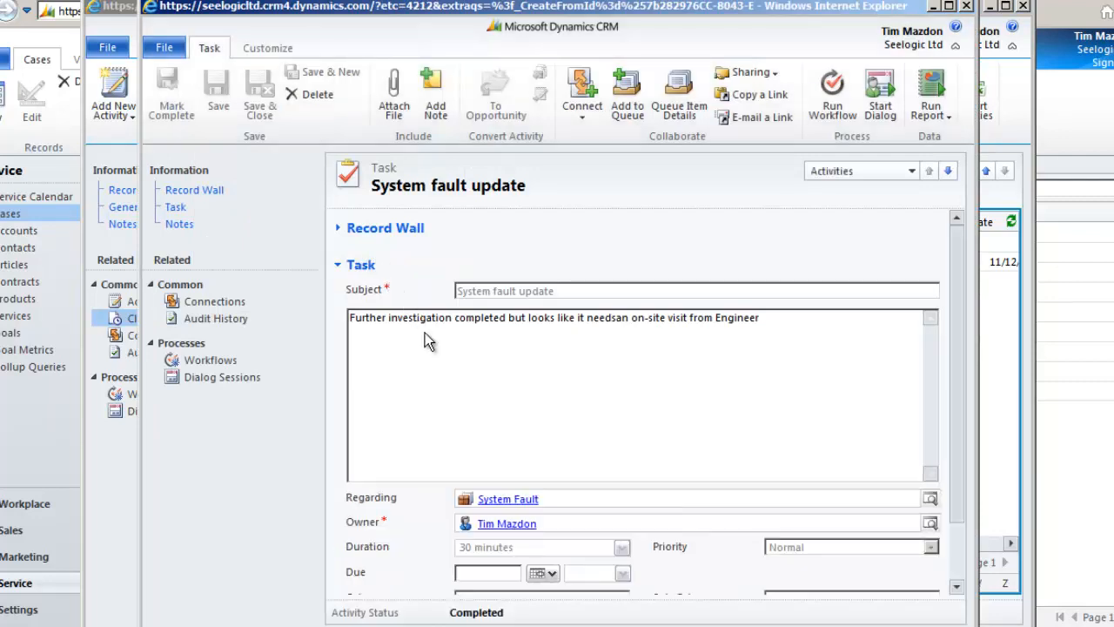
mouse_move(451, 340)
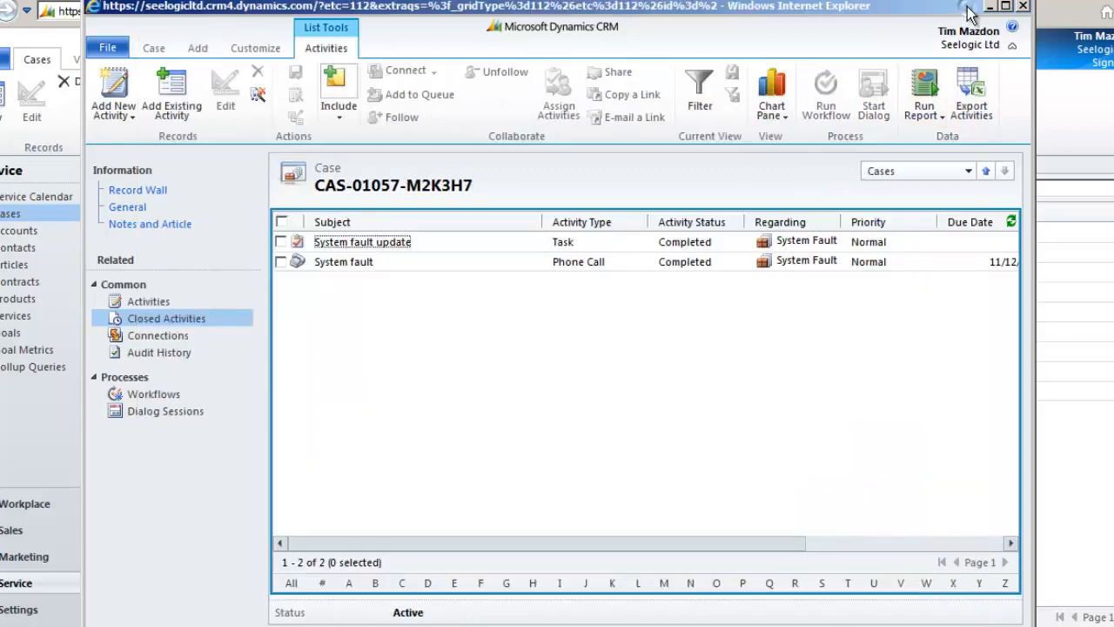
mouse_move(477, 338)
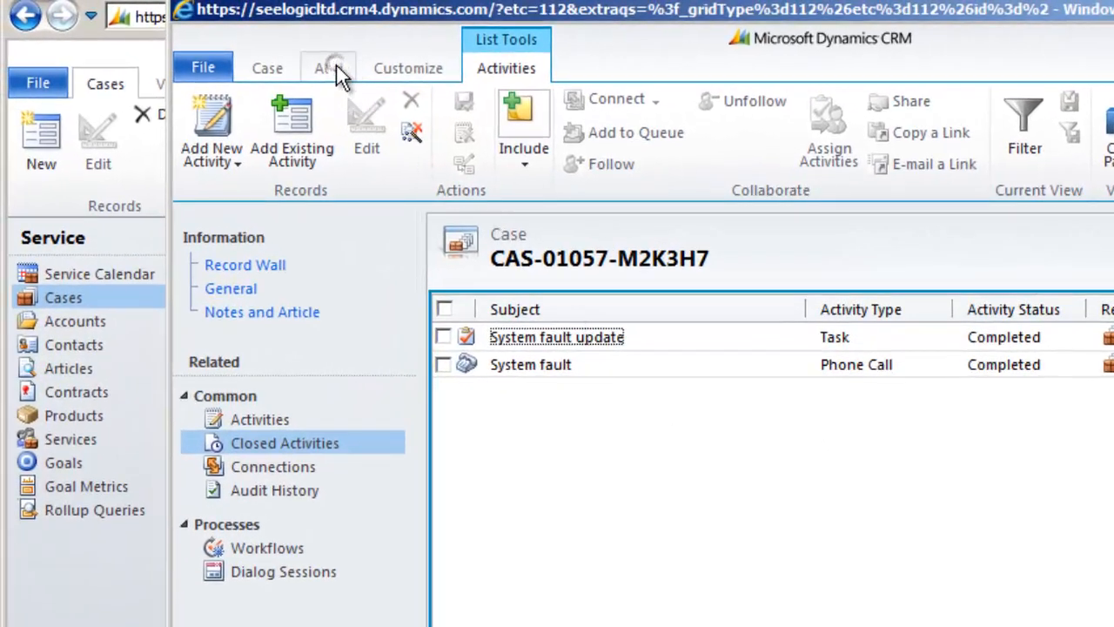
Step: From the case's Add options and open Activities, bring up the Add New Activity choices
left_click(328, 68)
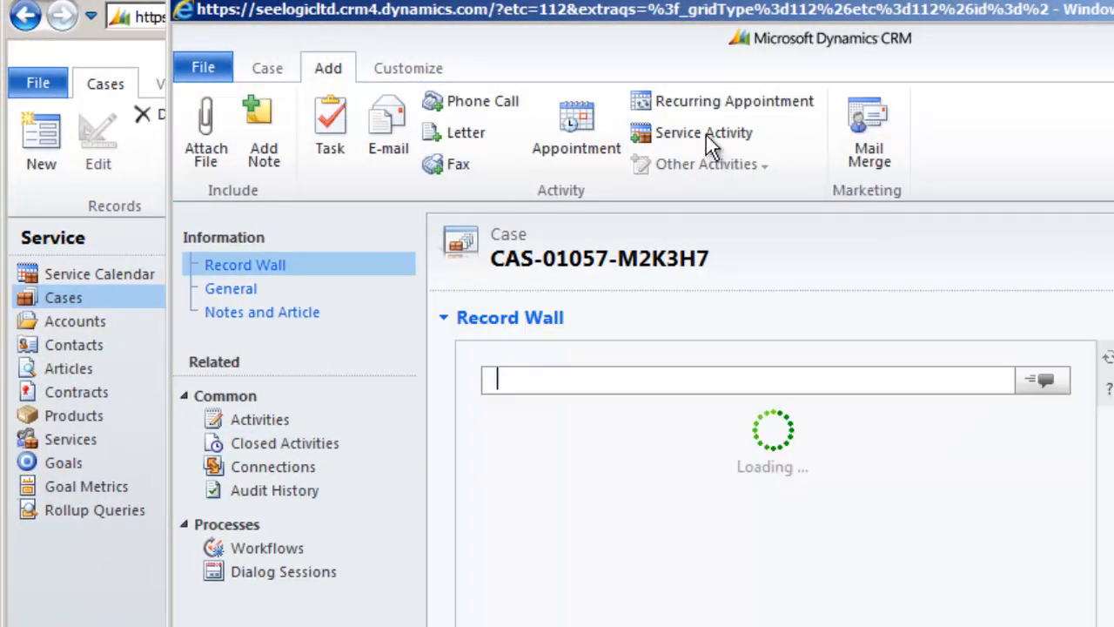
mouse_move(704, 132)
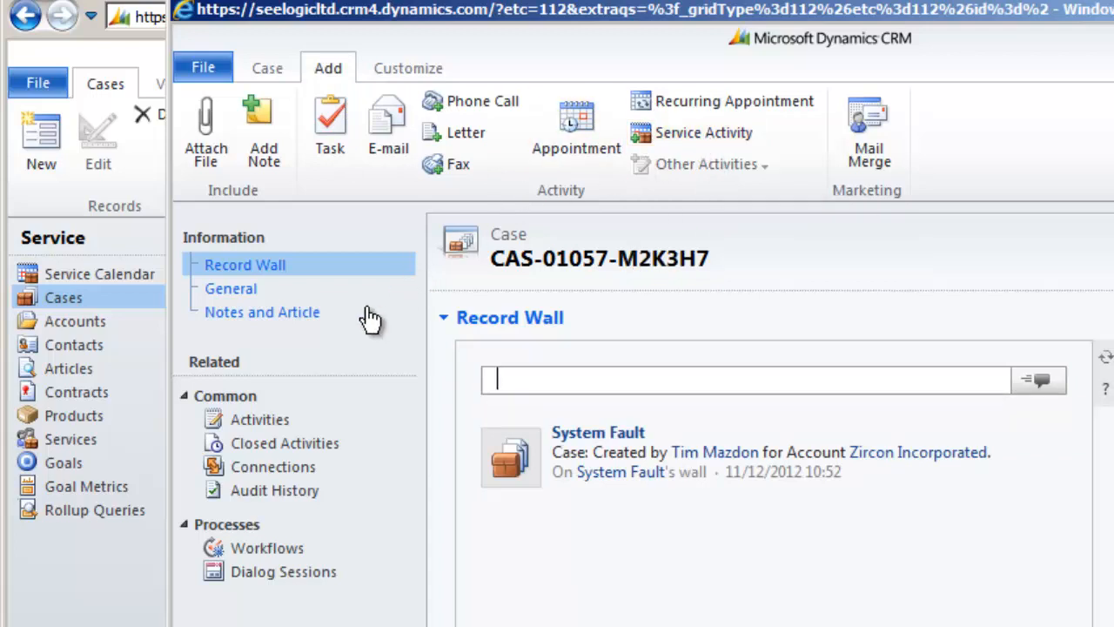
left_click(258, 419)
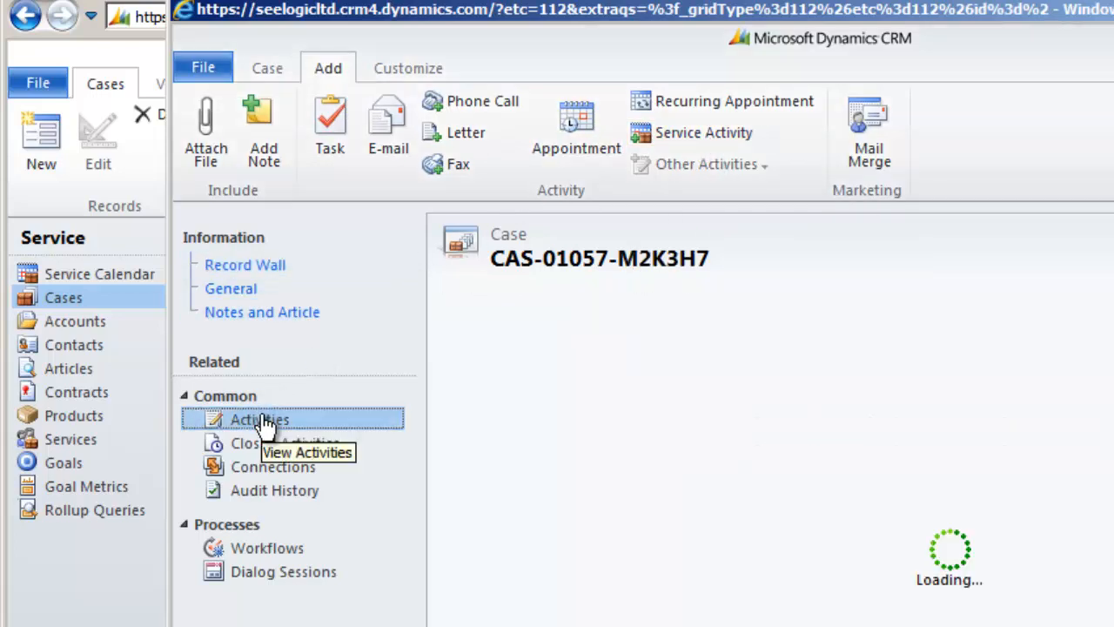
left_click(258, 420)
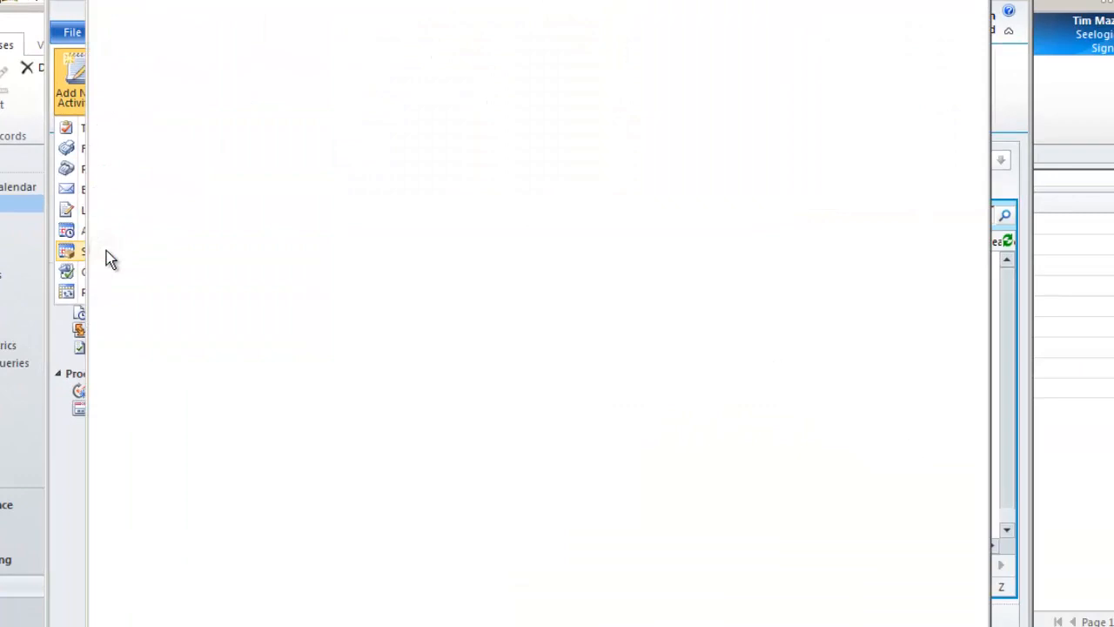
Step: Start a new Service Activity for Zircon Incorporated, defaulting to 17/12/2012 17:00–17:30
left_click(70, 82)
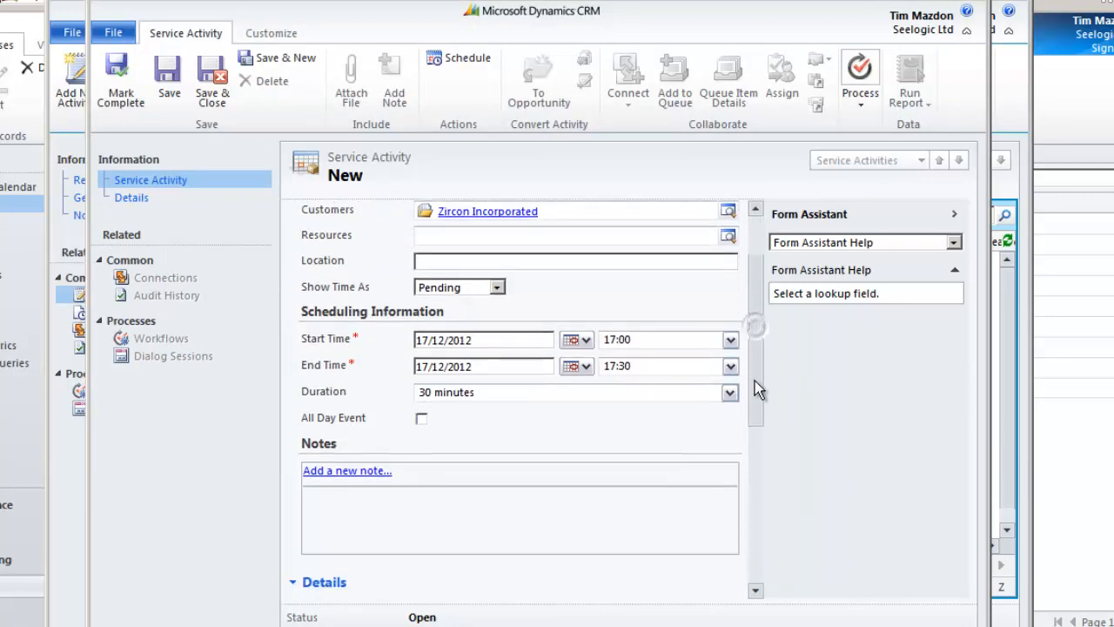
scroll("down", 3)
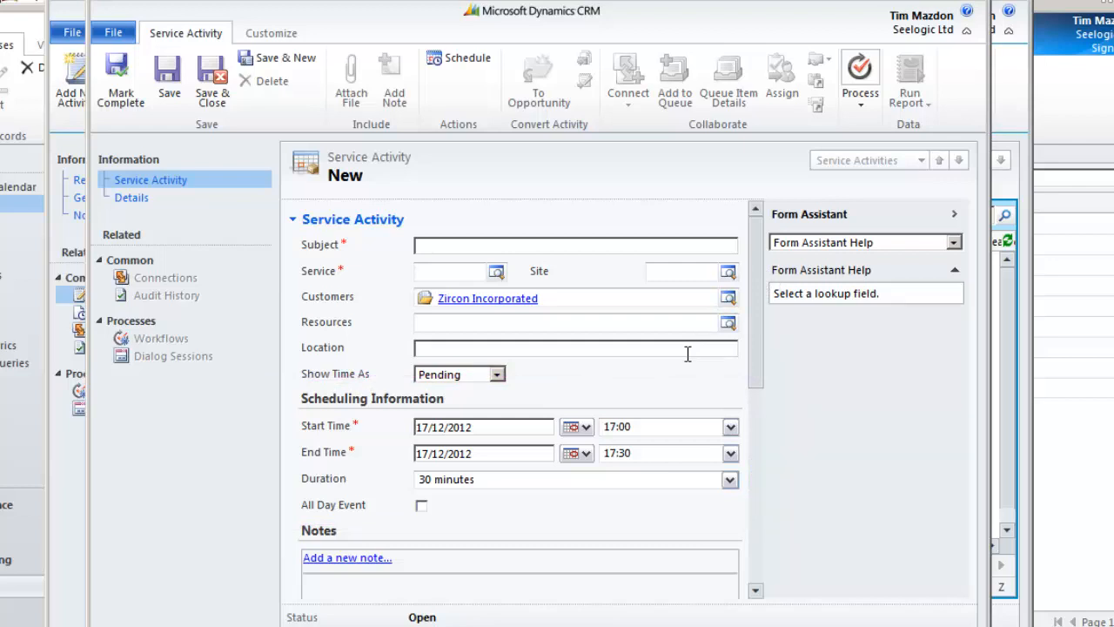
mouse_move(573, 300)
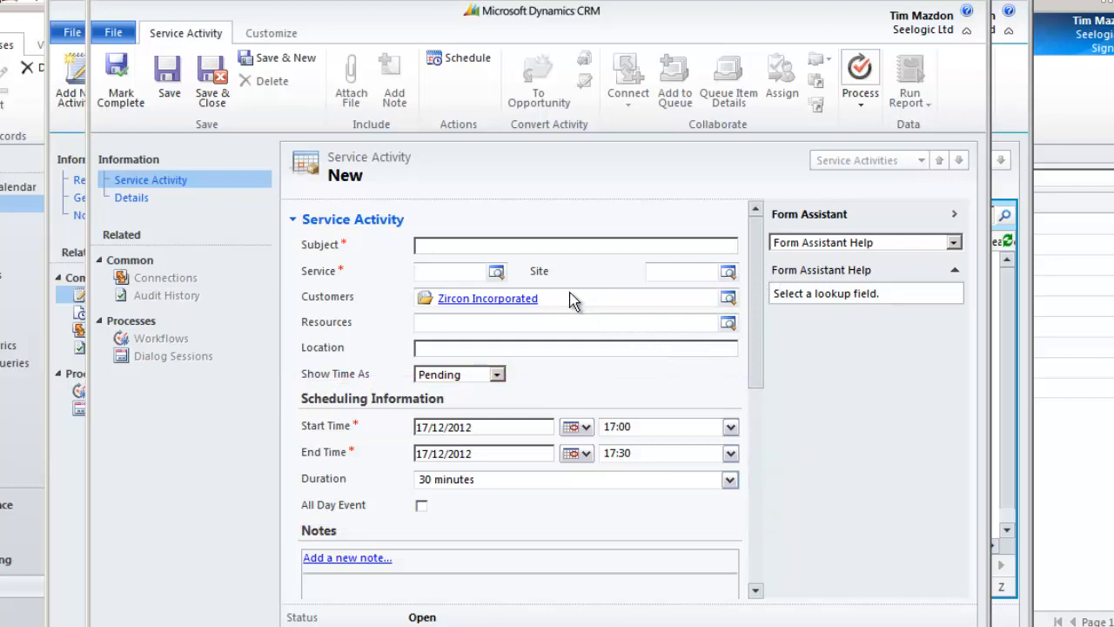
mouse_move(459, 66)
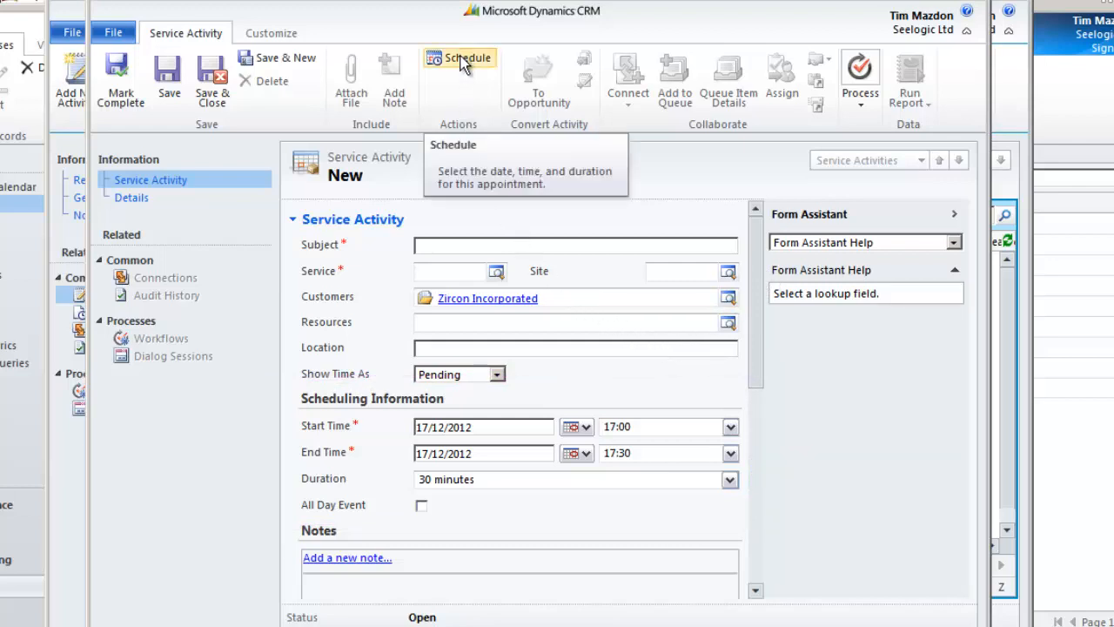
Step: In Schedule Service Activity, request the Engineer Visit service with Barnaby Wilde as resource
left_click(460, 67)
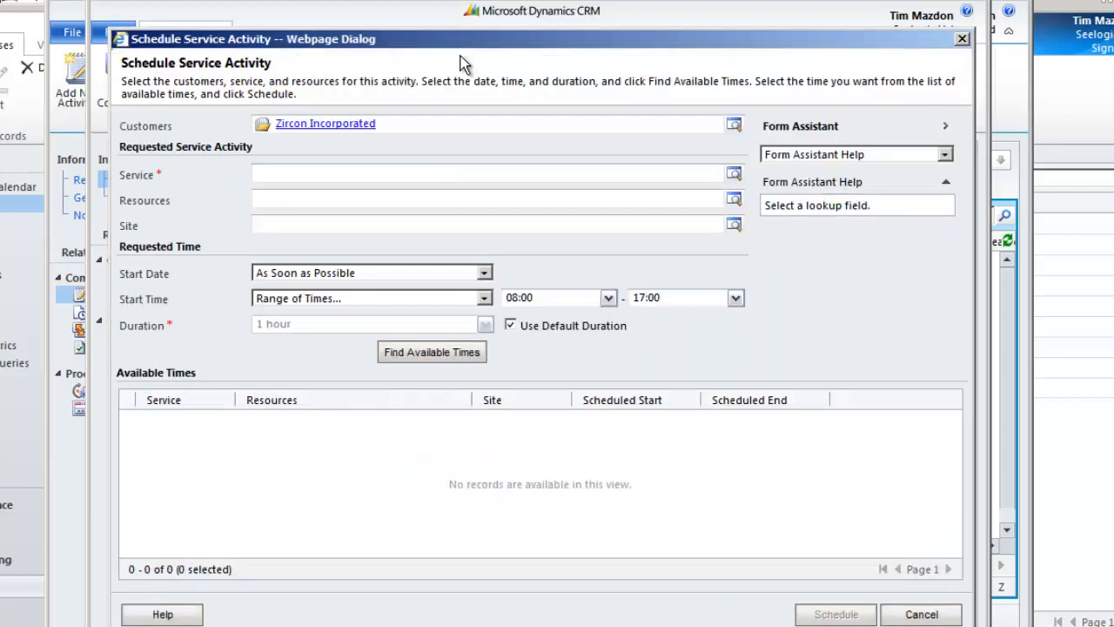
left_click(488, 174)
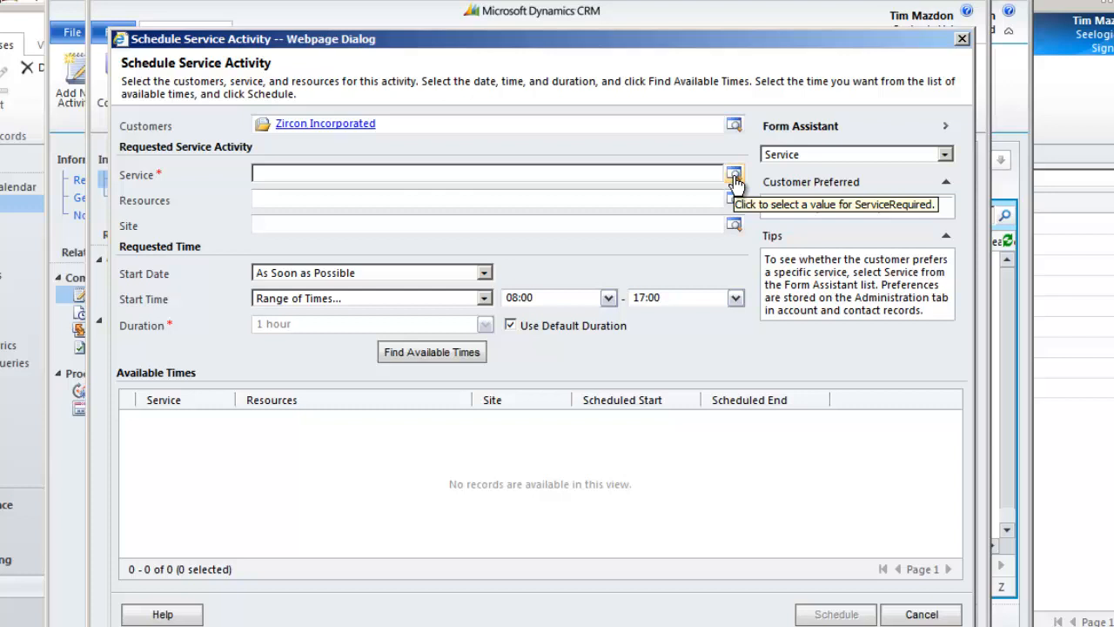
left_click(735, 174)
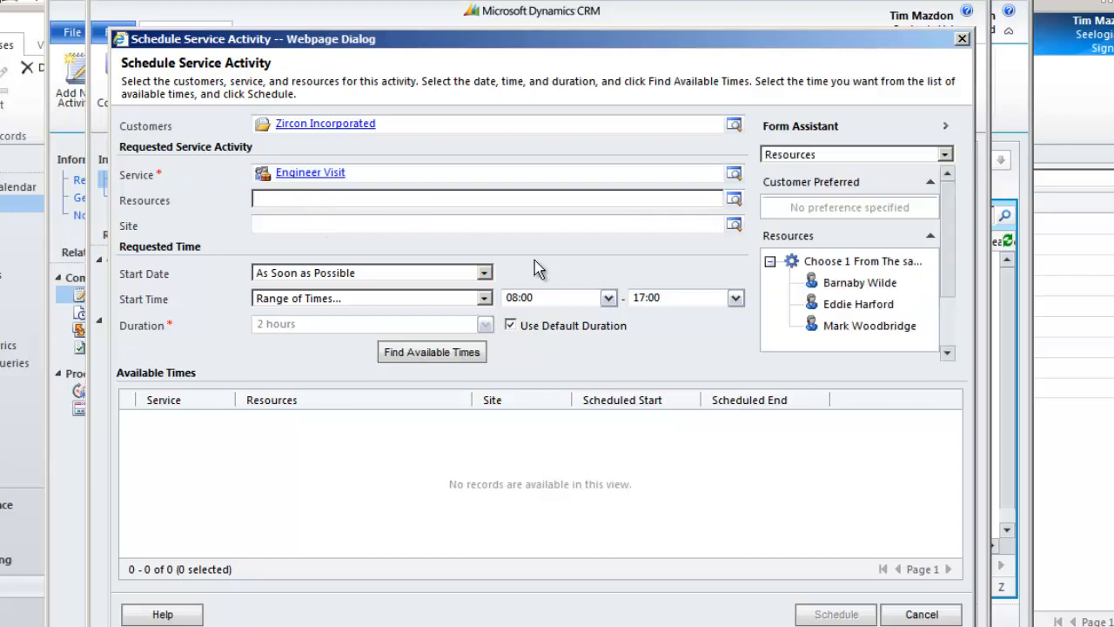
left_click(860, 282)
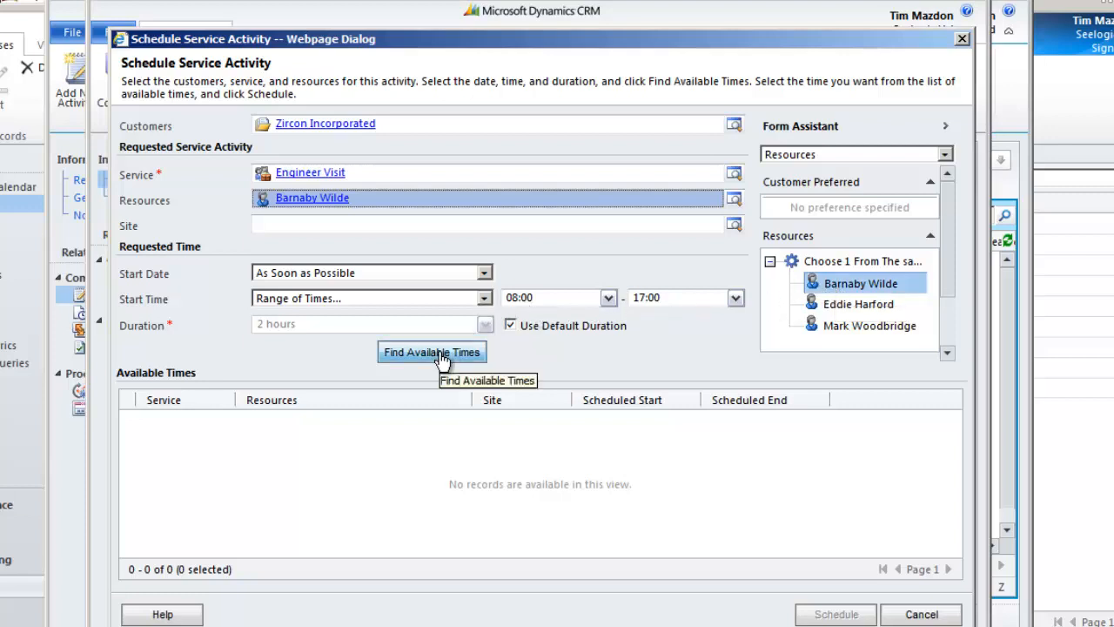
Step: Find available times and schedule the 18/12/2012 09:00–11:00 slot
left_click(432, 352)
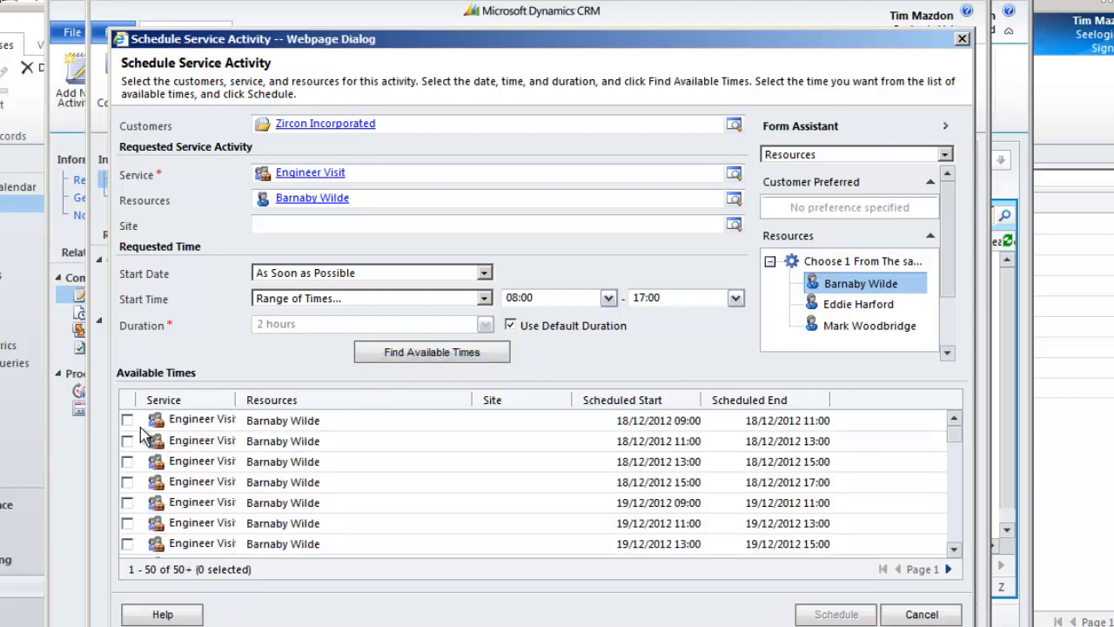
left_click(128, 419)
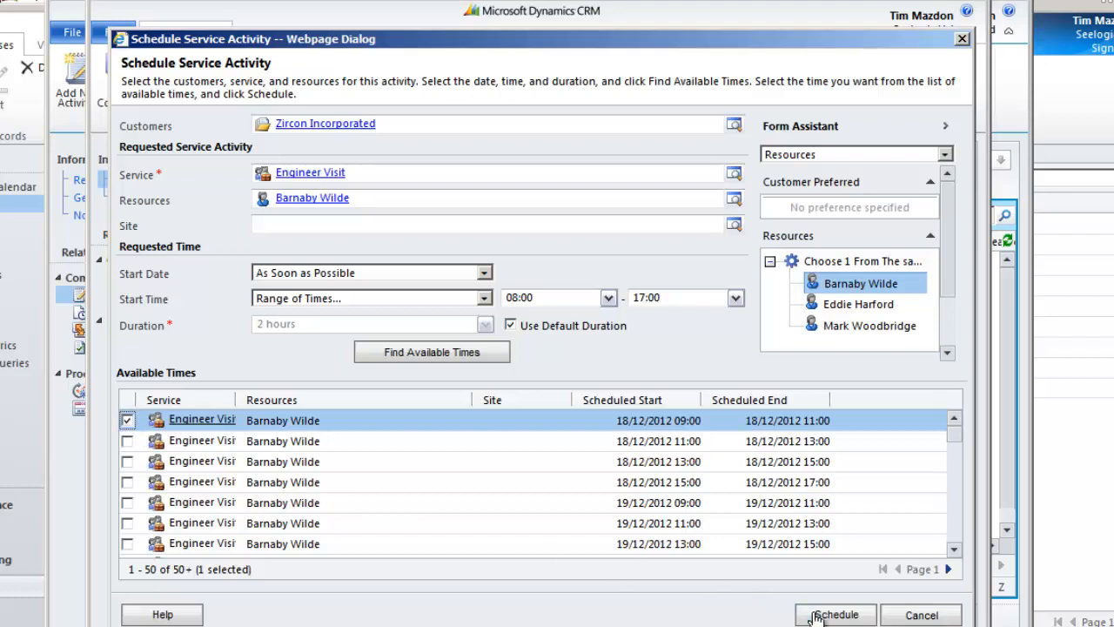
left_click(835, 614)
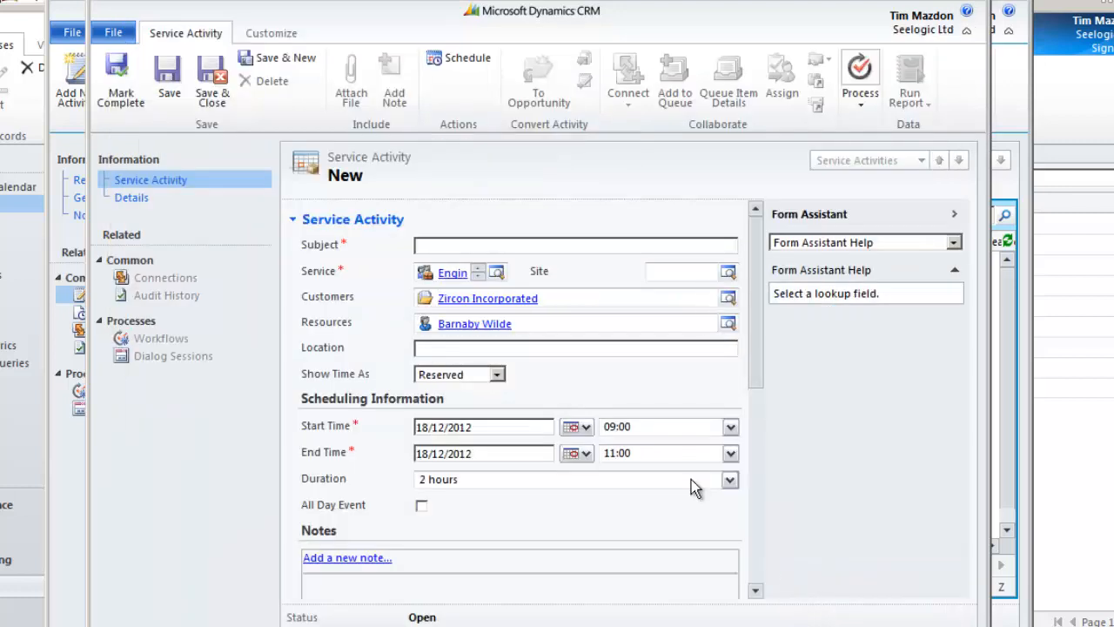
Step: Set the service activity subject to 'On site visit'
left_click(574, 243)
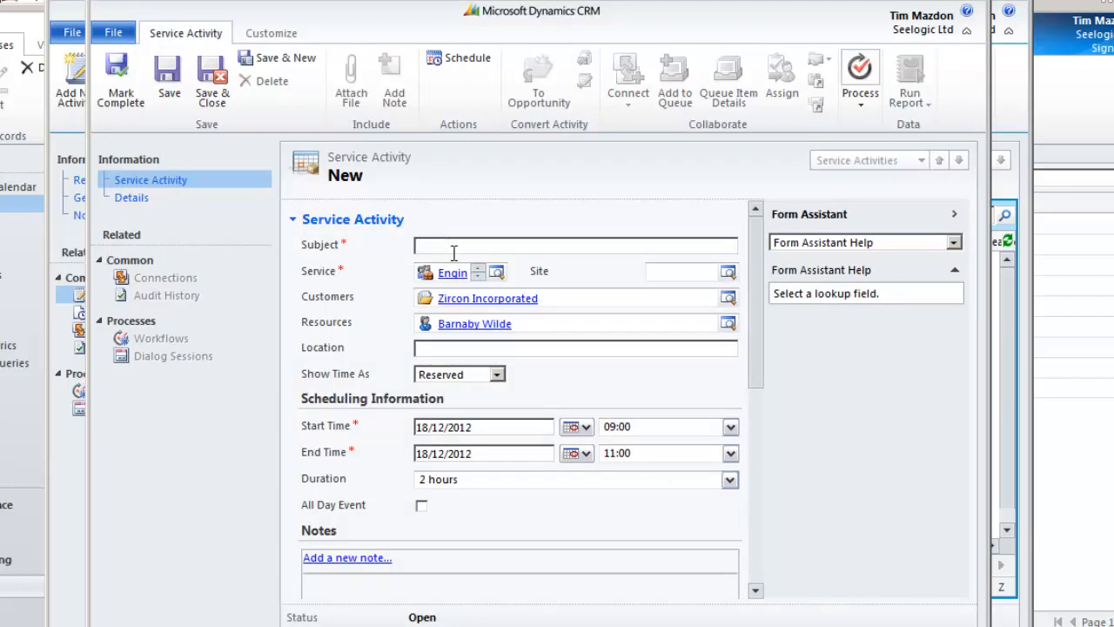
type("On sit")
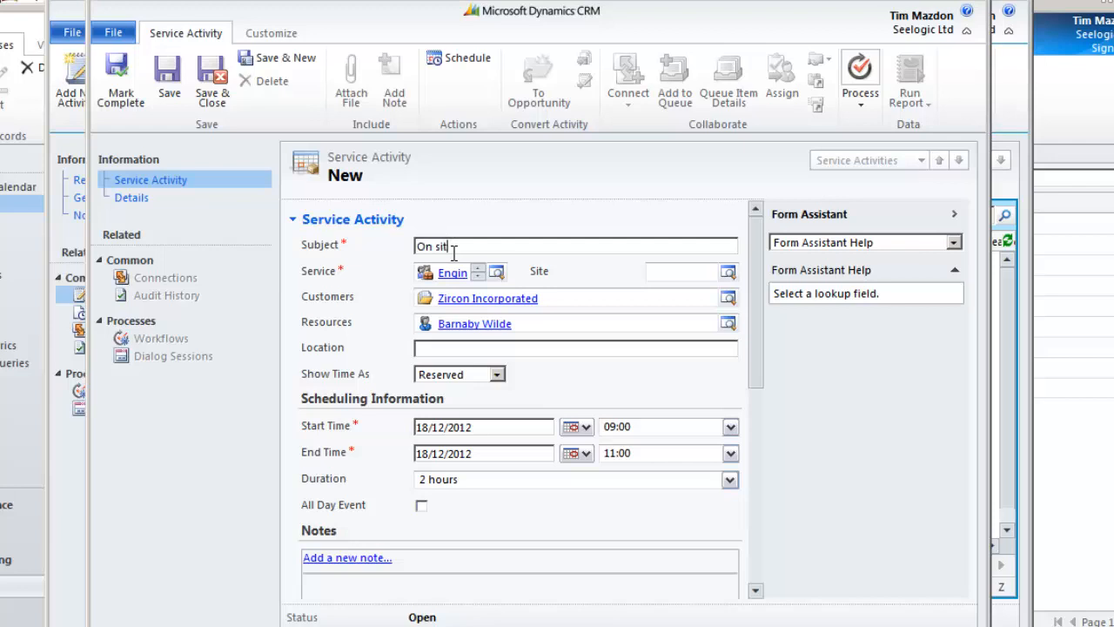
type("visit")
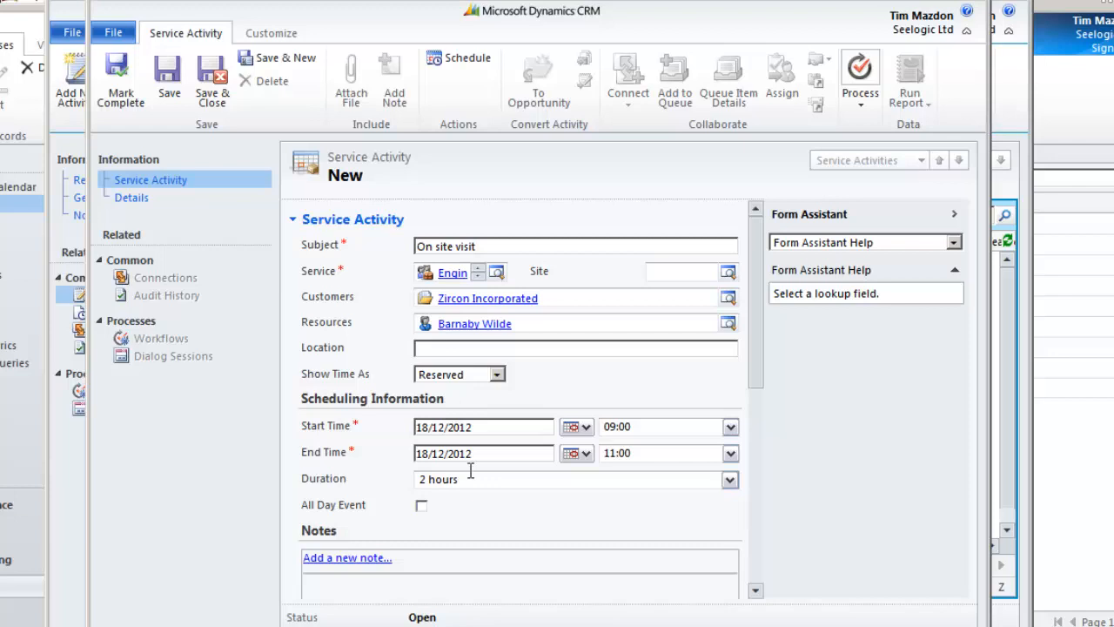
Step: Add the note 'Standard fix please', then save and close the activity
left_click(347, 556)
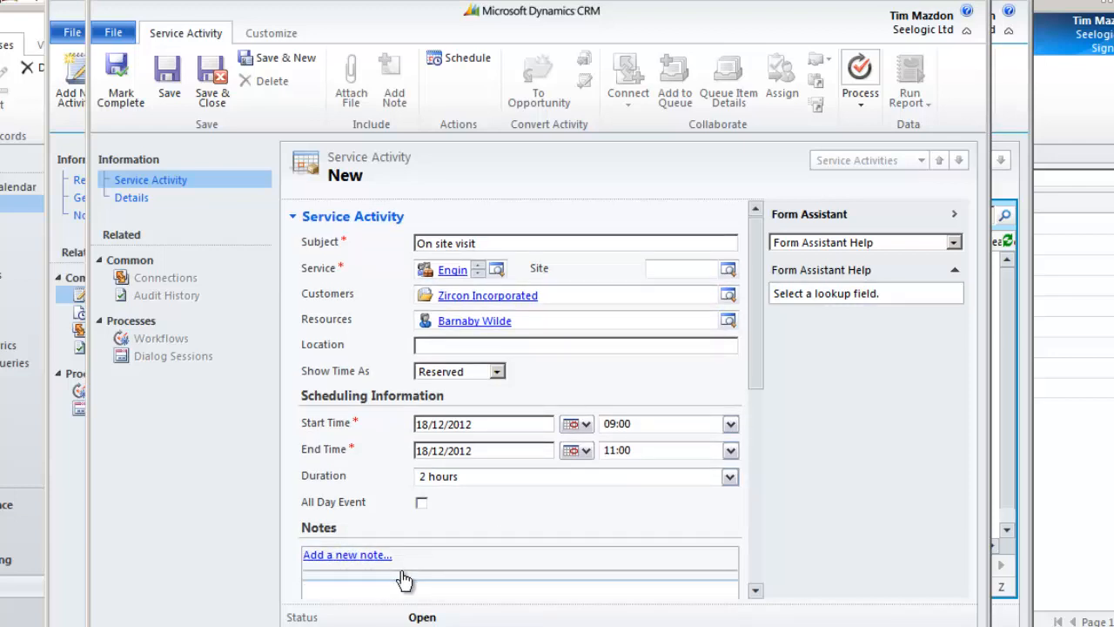
type("Standard")
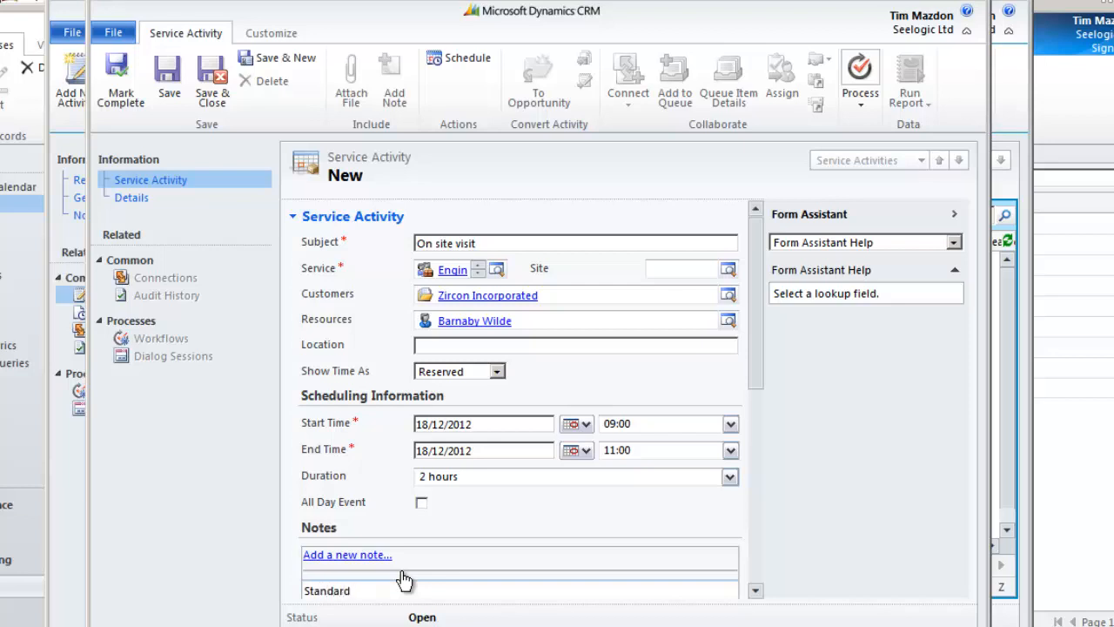
type("fix")
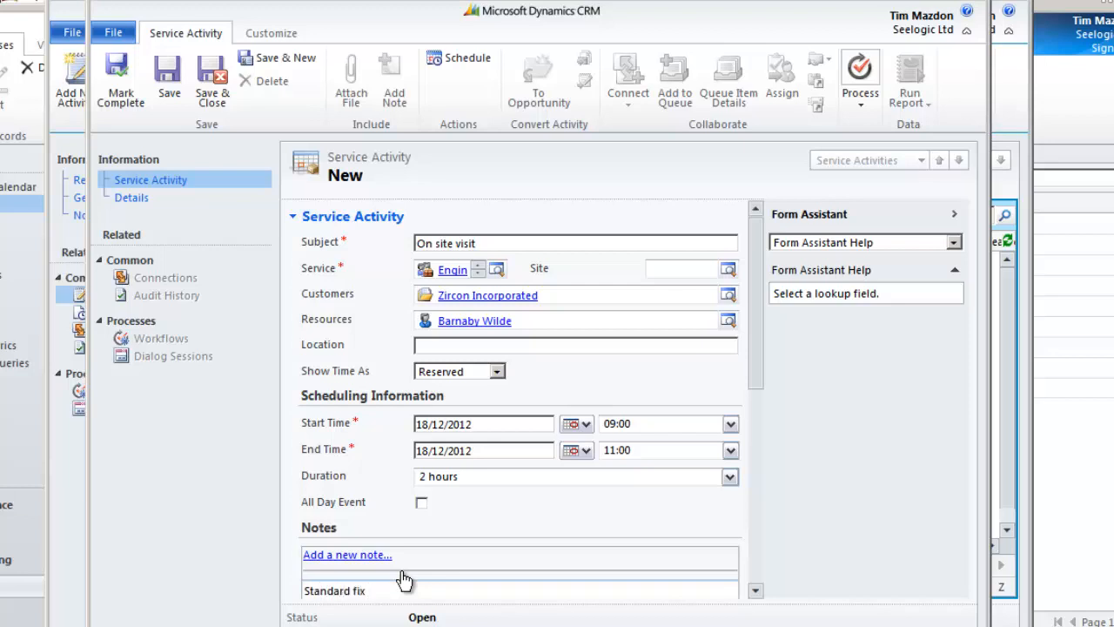
type("please")
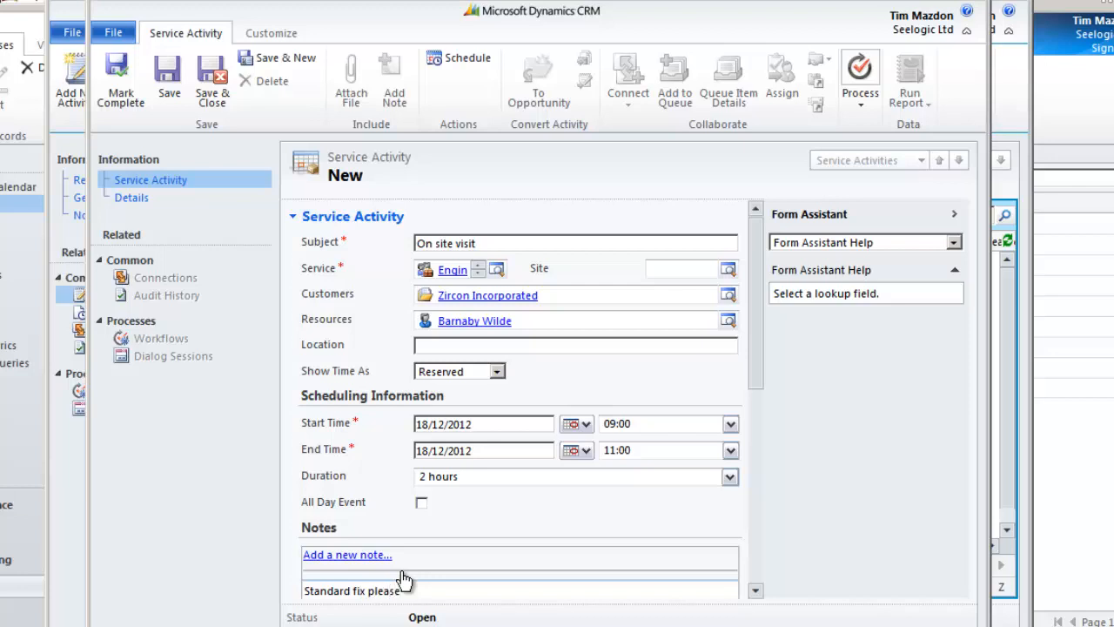
scroll("down", 3)
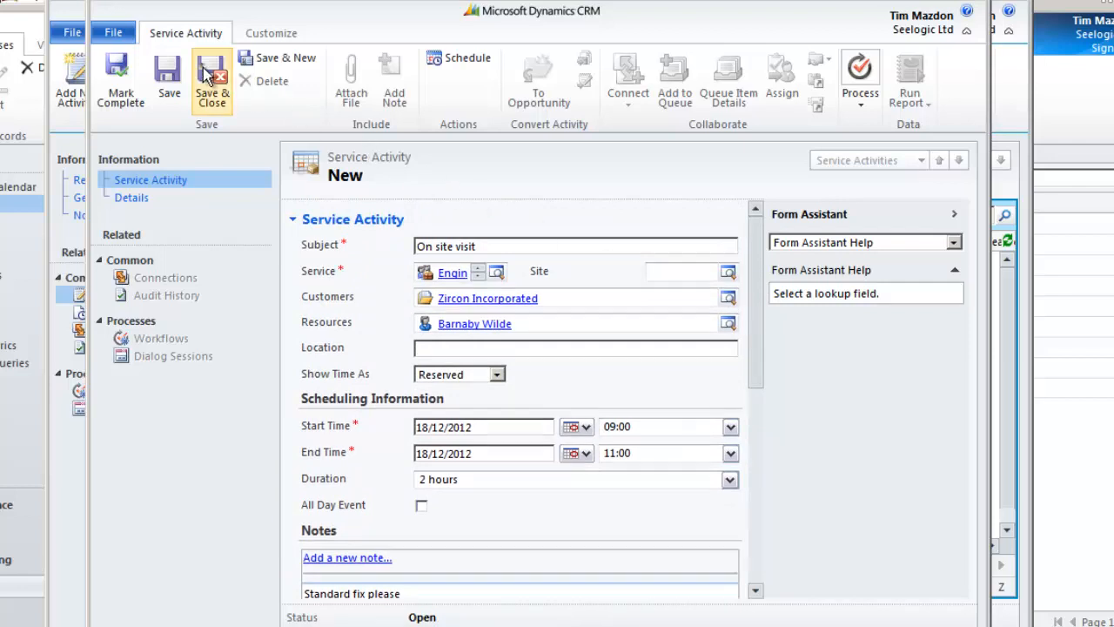
left_click(212, 78)
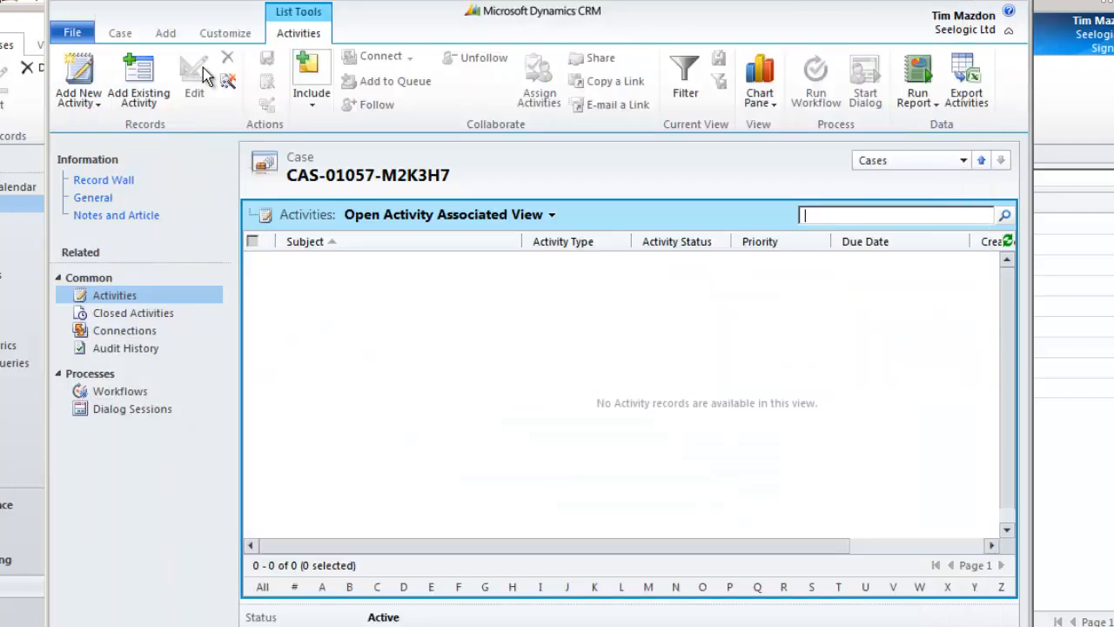
mouse_move(195, 78)
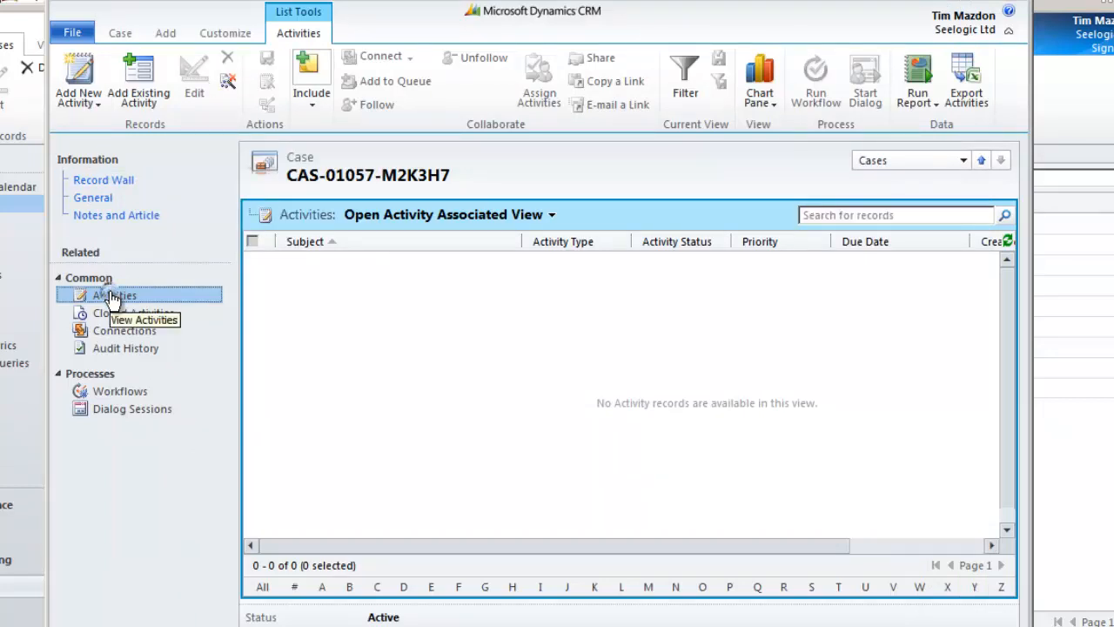
mouse_move(1008, 253)
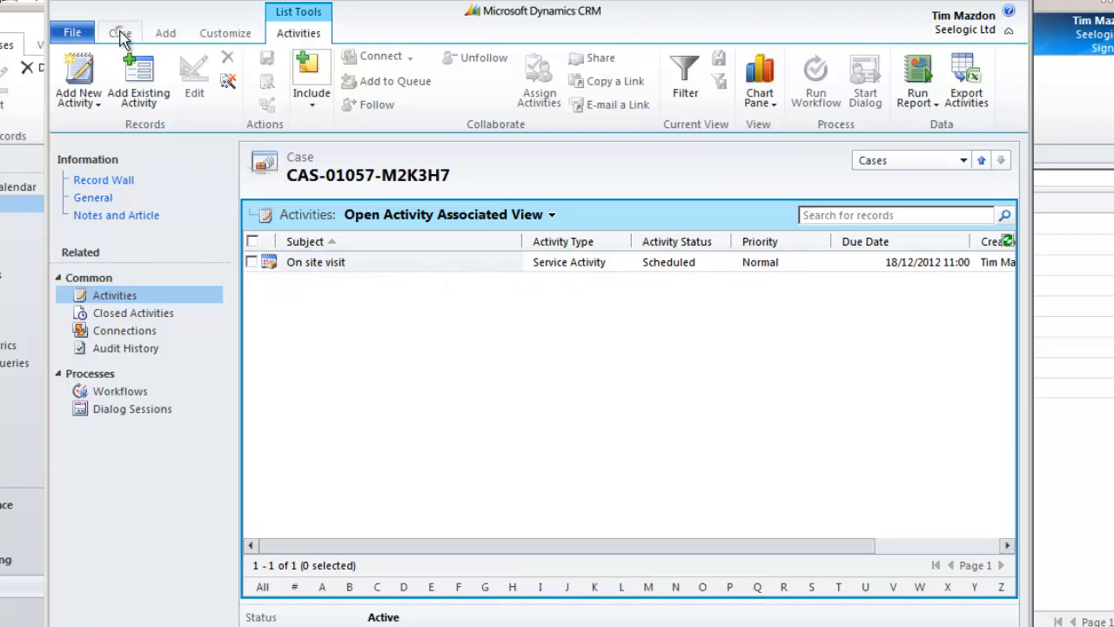
Step: Return from the case's activities to the My Active Cases list
left_click(121, 33)
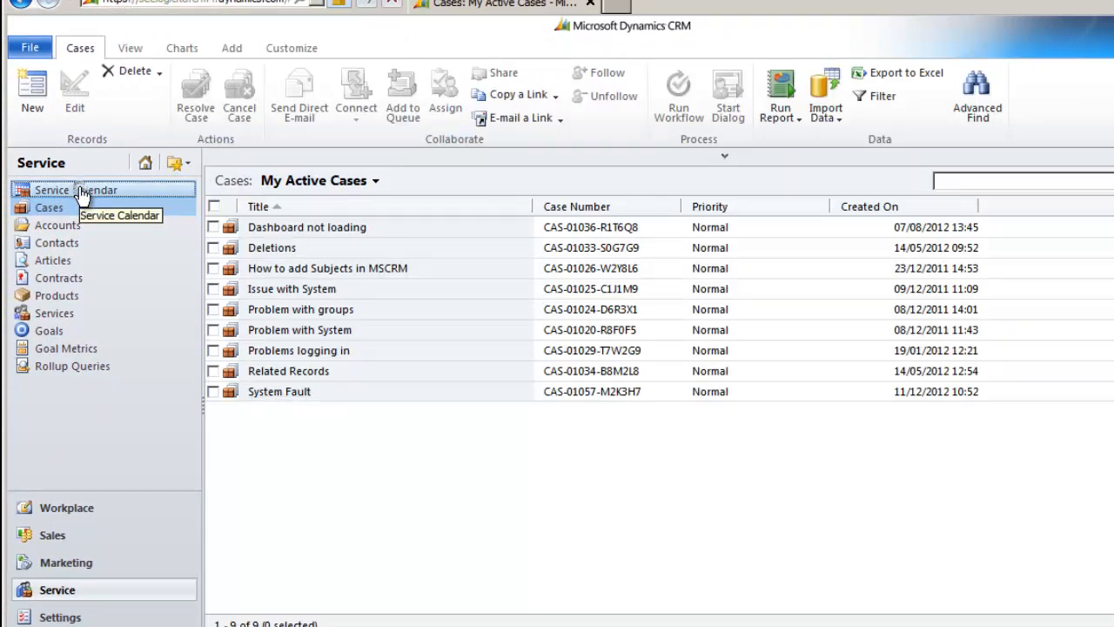
Step: Show the Service Calendar for 18 December 2012 with Barnaby Wilde's On site visit 09:00–11:00
left_click(76, 189)
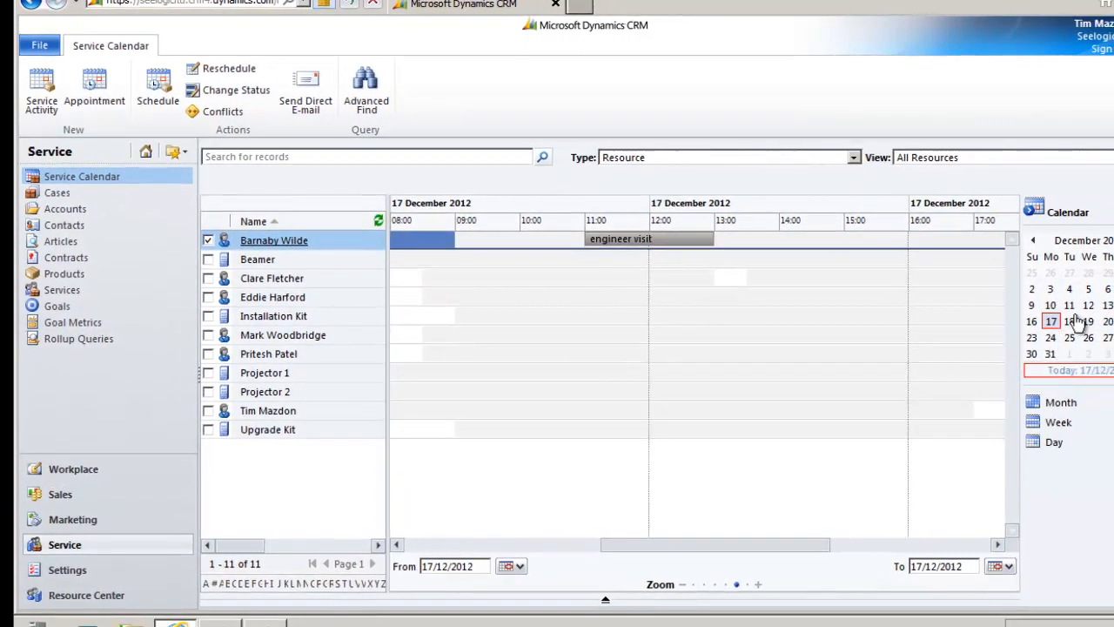
left_click(1069, 320)
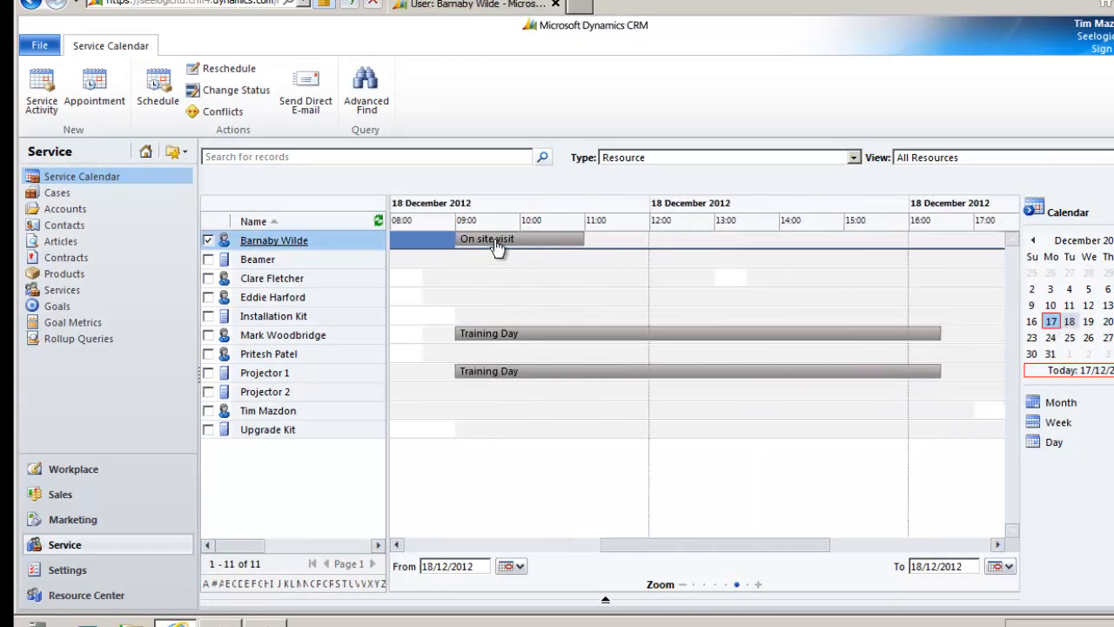
mouse_move(496, 242)
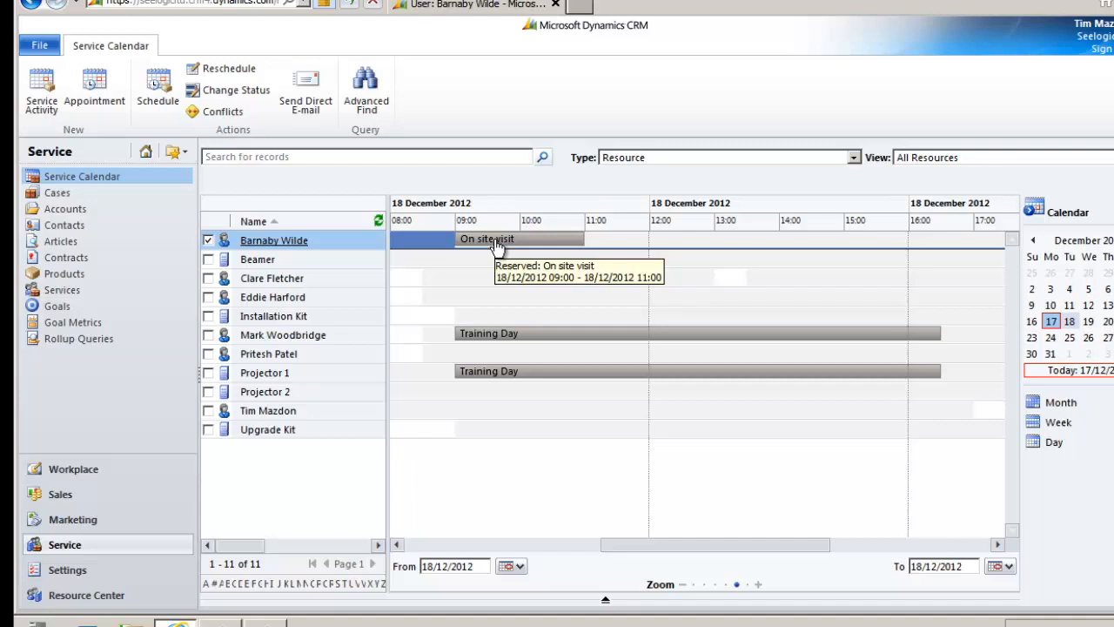
mouse_move(496, 247)
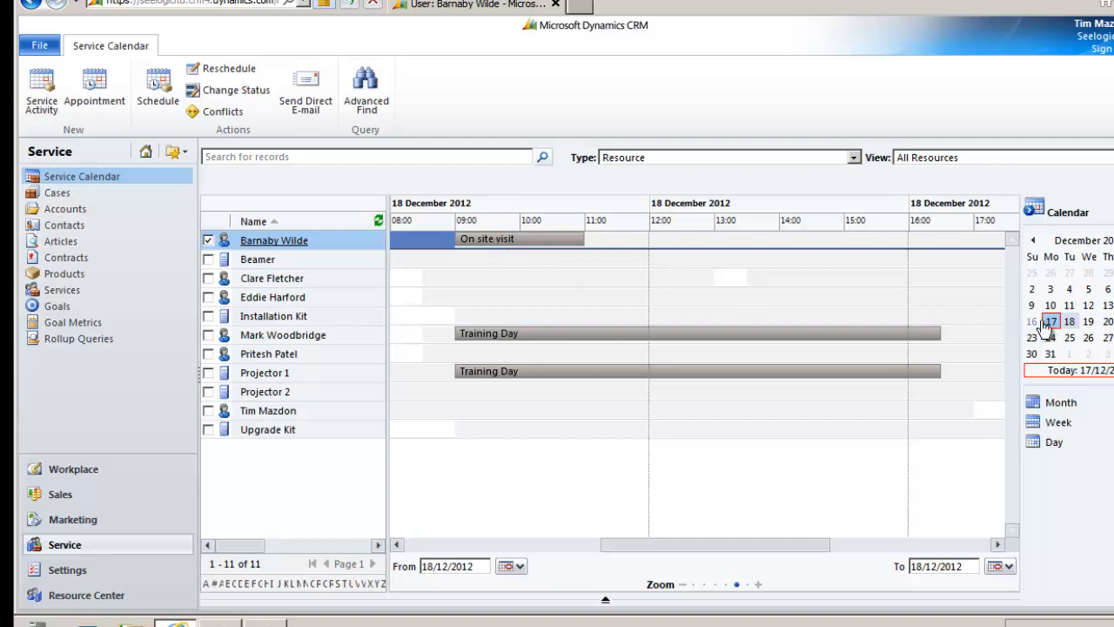
left_click(1051, 320)
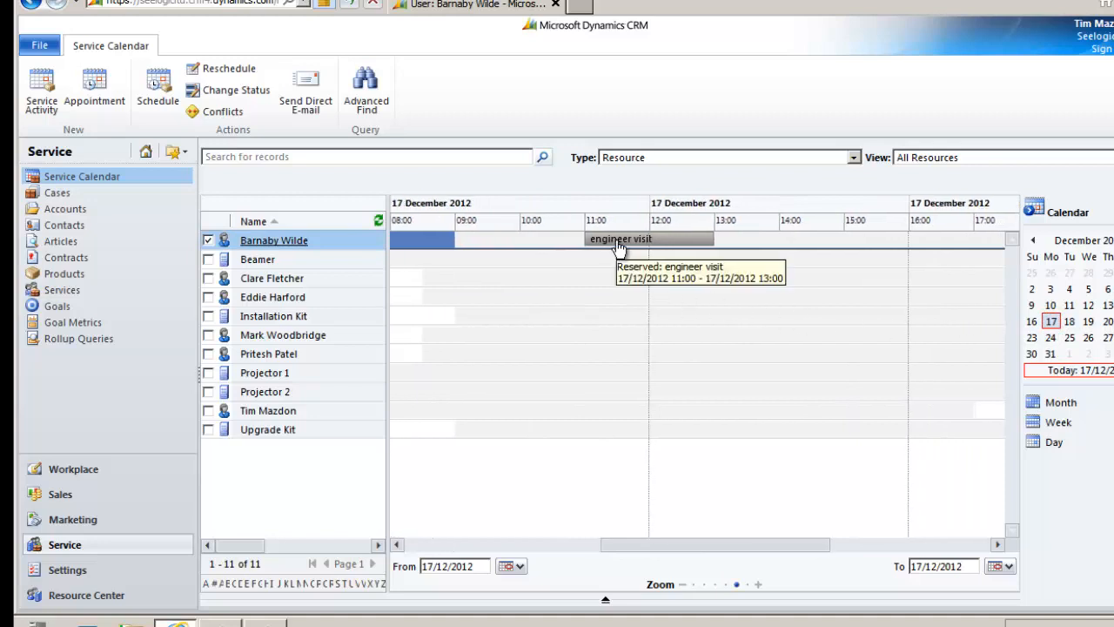
double_click(620, 239)
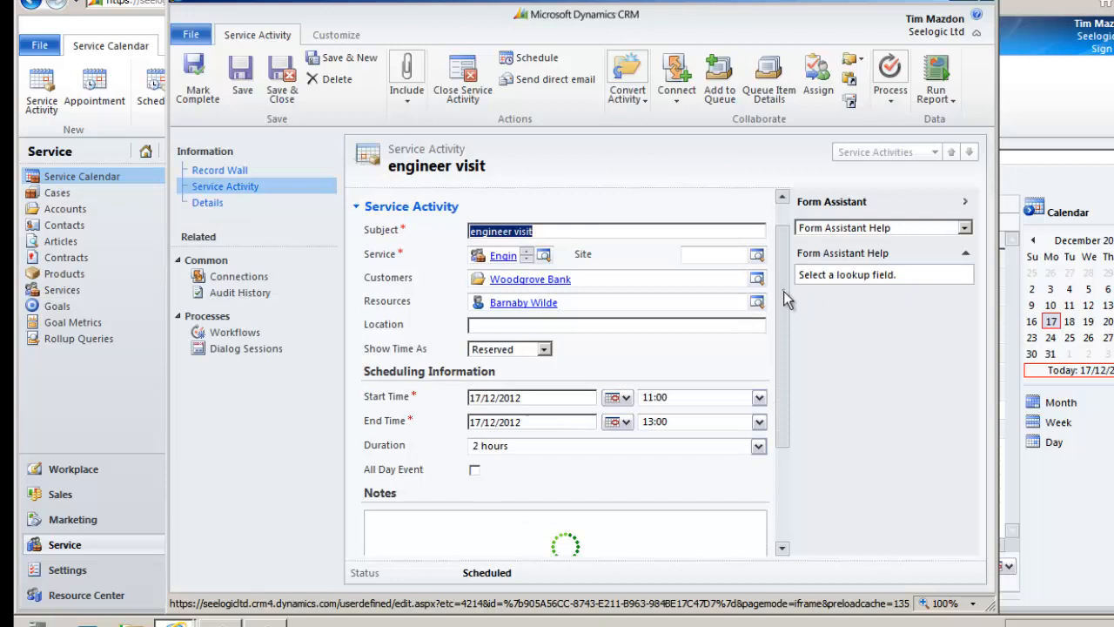
scroll("down", 3)
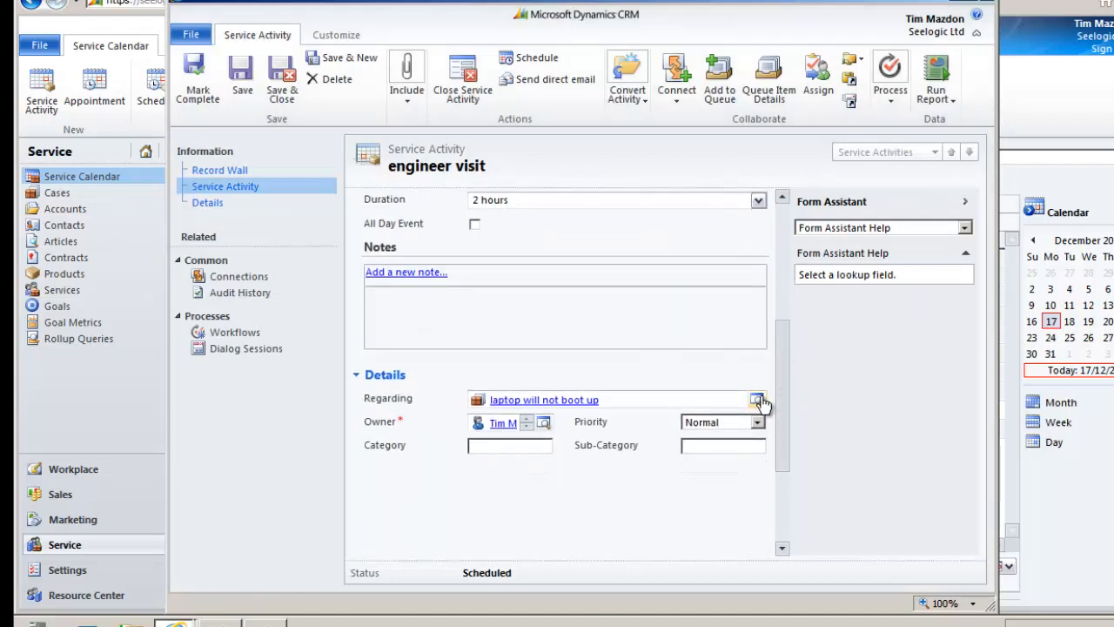
Step: Set the visit's Regarding to the 'laptop will not boot up' case and save it
left_click(755, 399)
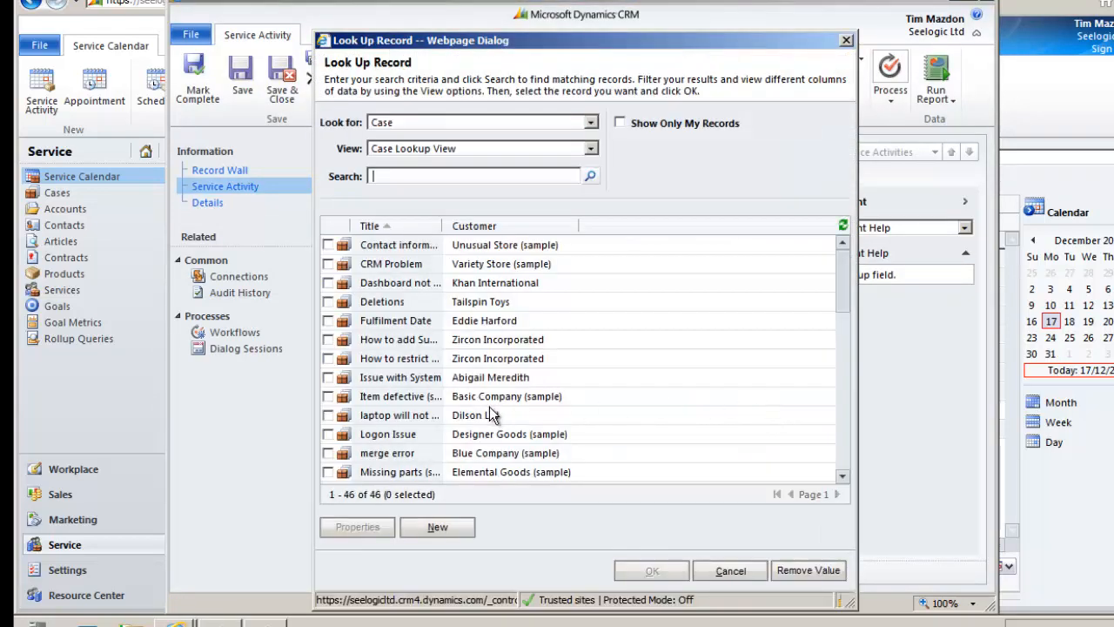
mouse_move(401, 414)
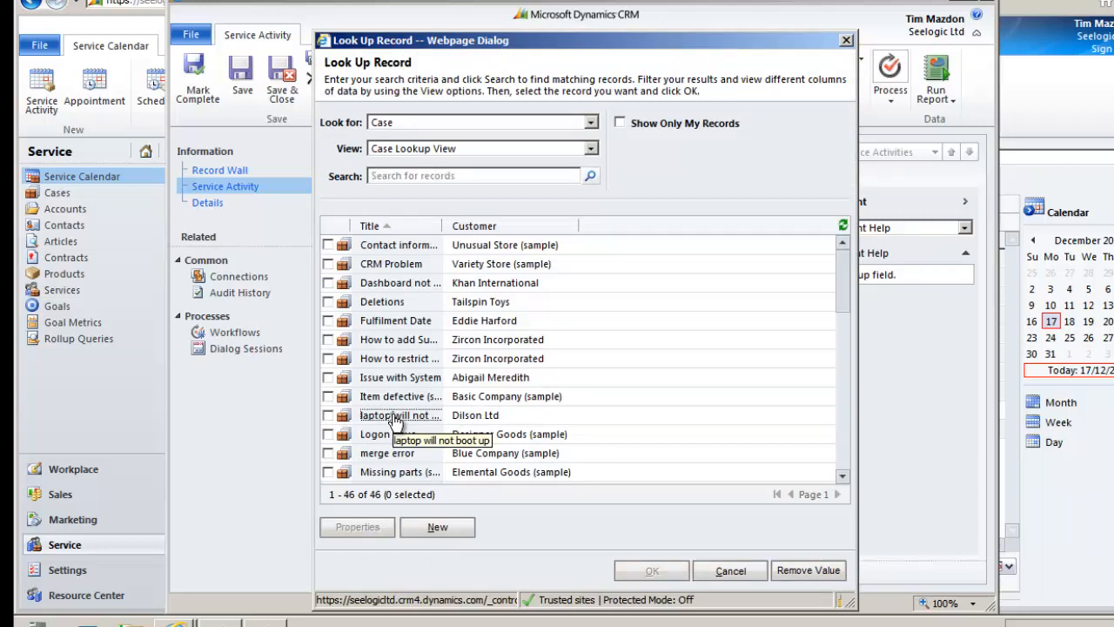
double_click(401, 414)
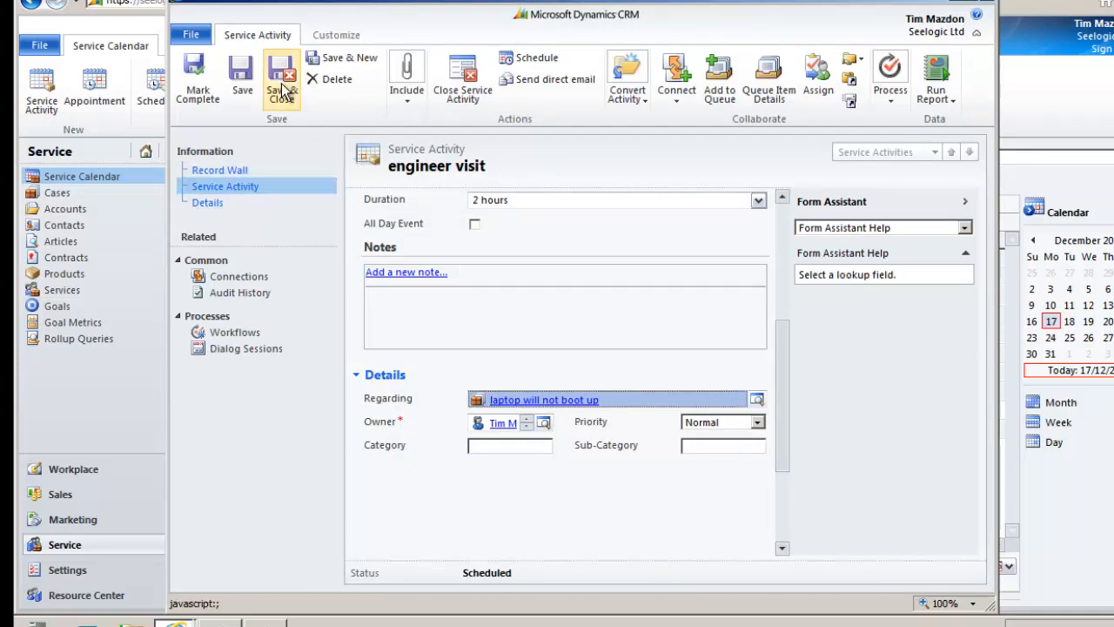
left_click(282, 83)
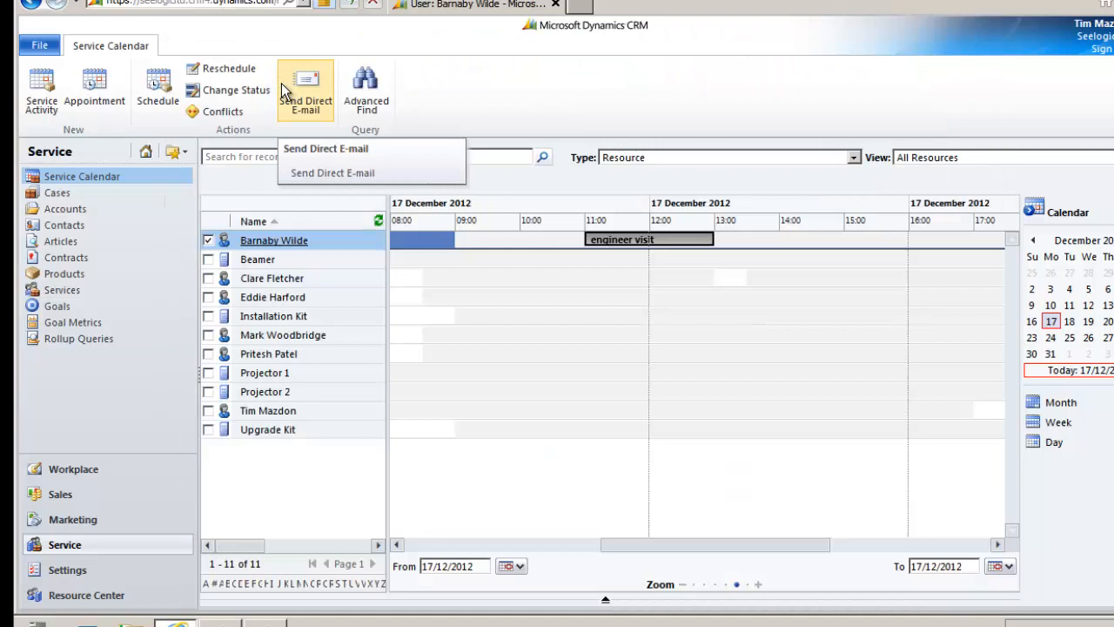